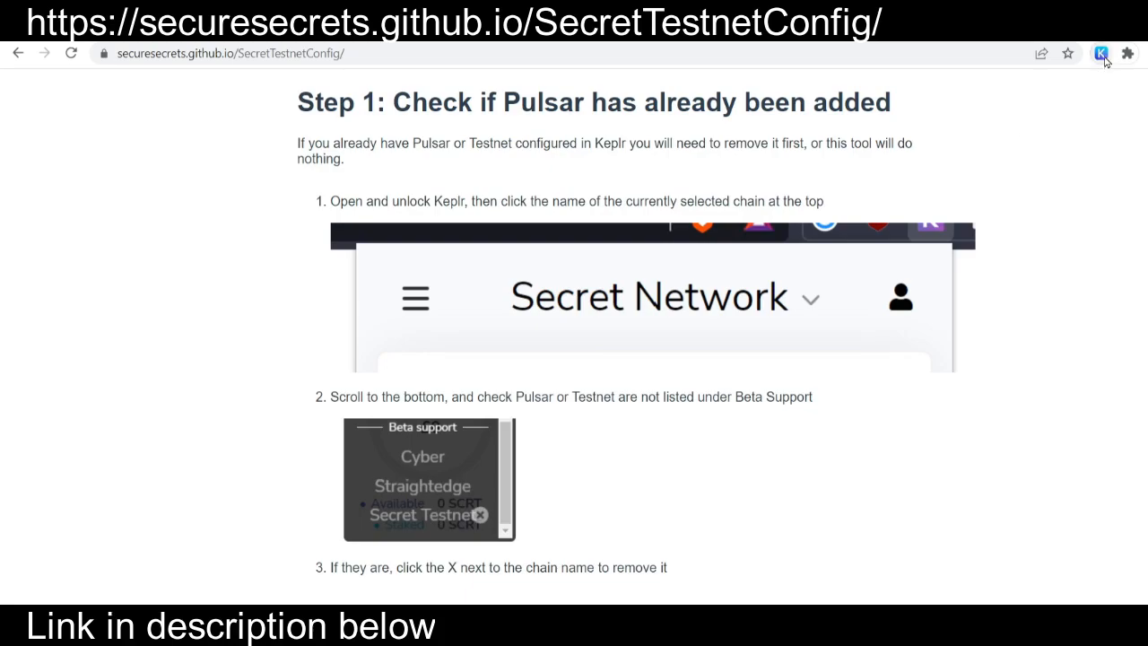
# - Remove the existing SecureSecrets Pulsar entry from Keplr's Beta support chain list
pyautogui.click(1101, 54)
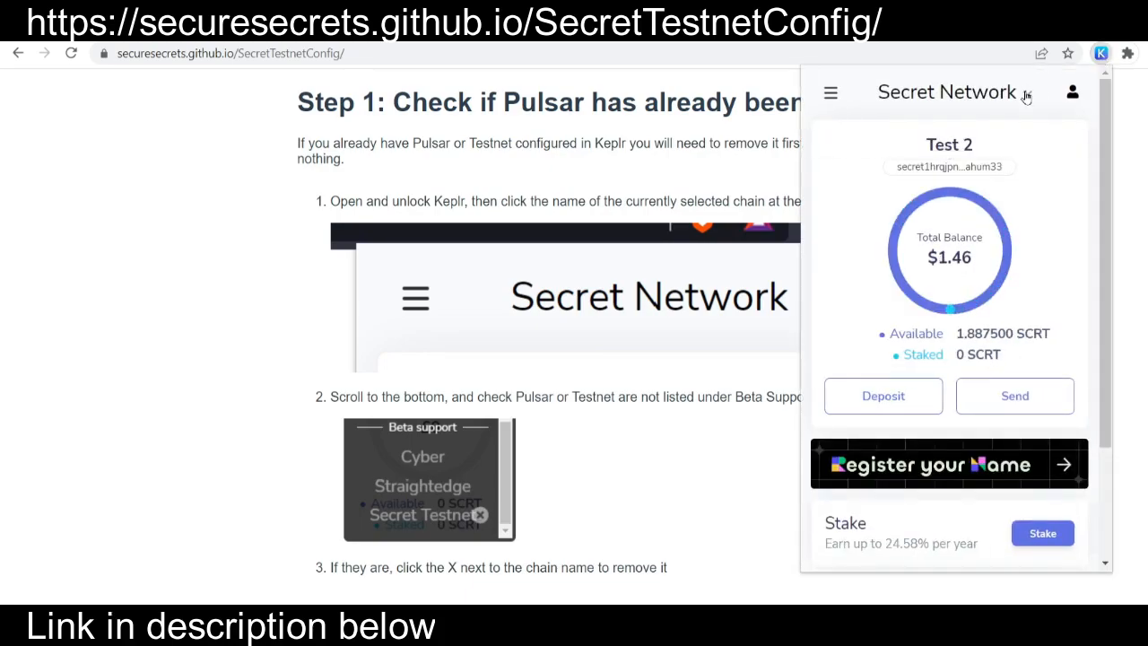
pyautogui.click(946, 91)
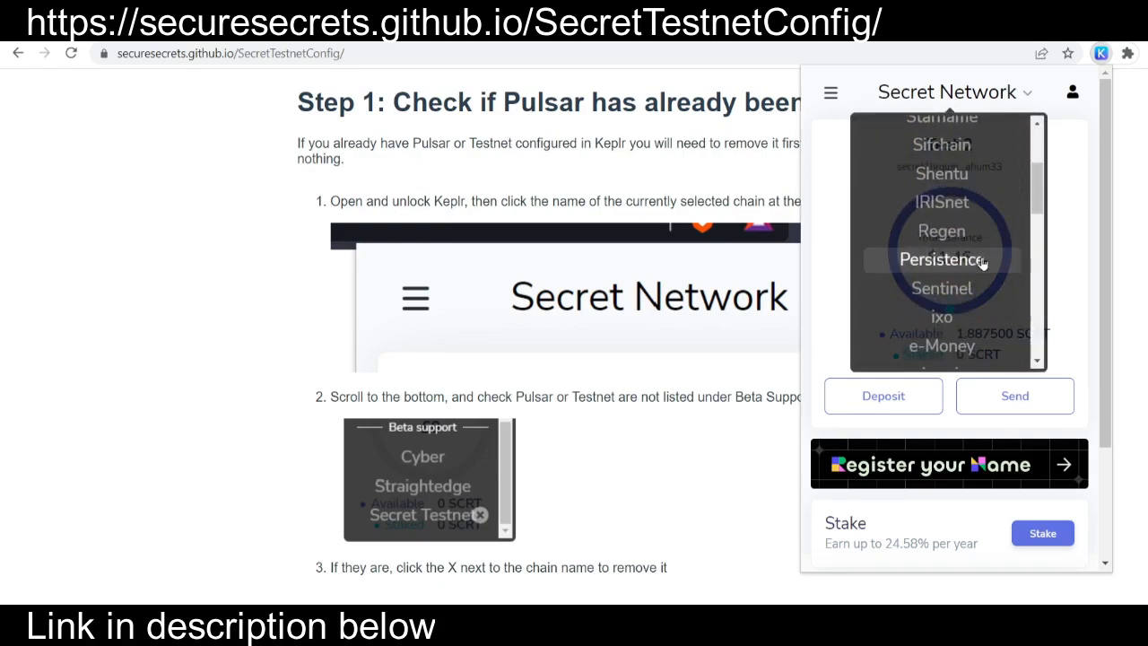
pyautogui.scroll(-3)
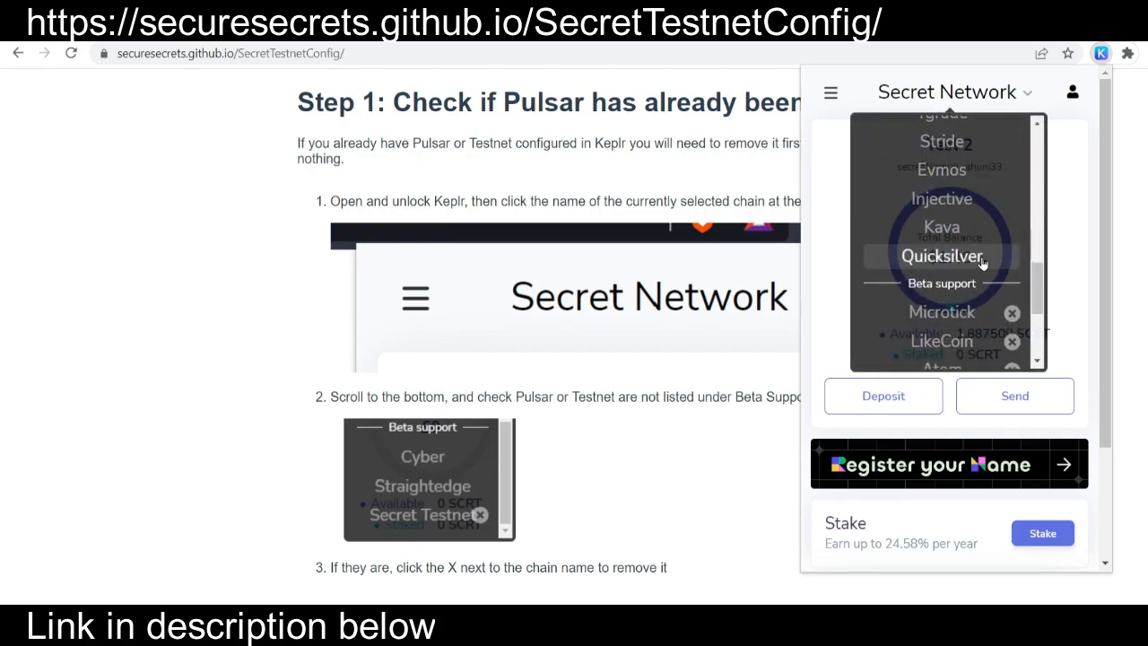
pyautogui.scroll(-3)
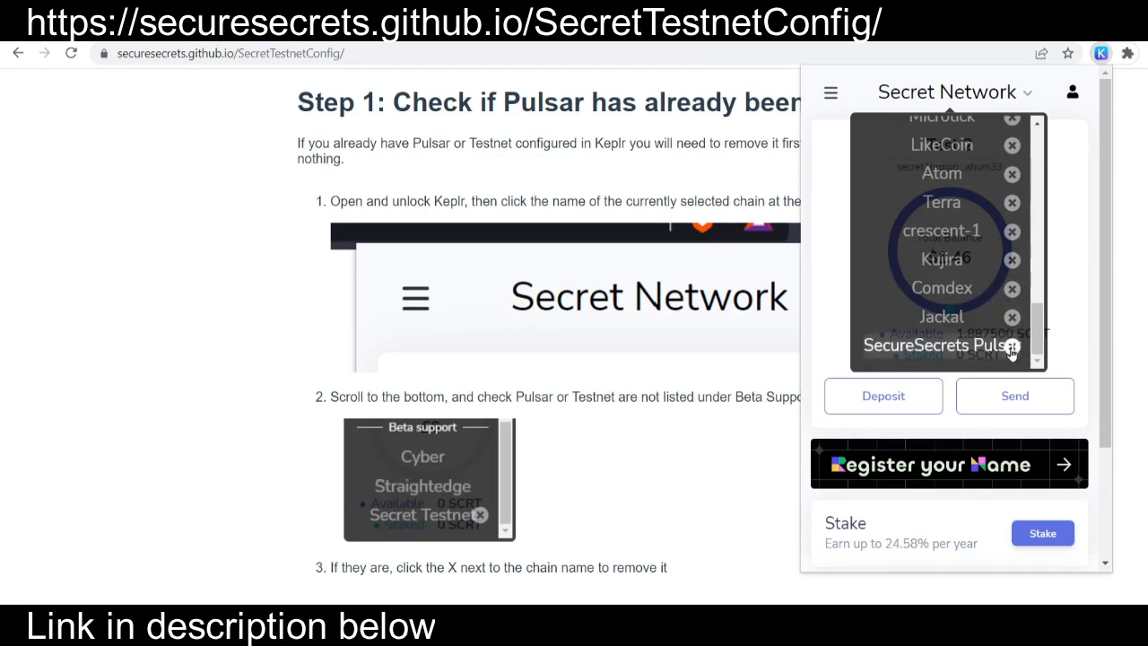
pyautogui.click(1011, 347)
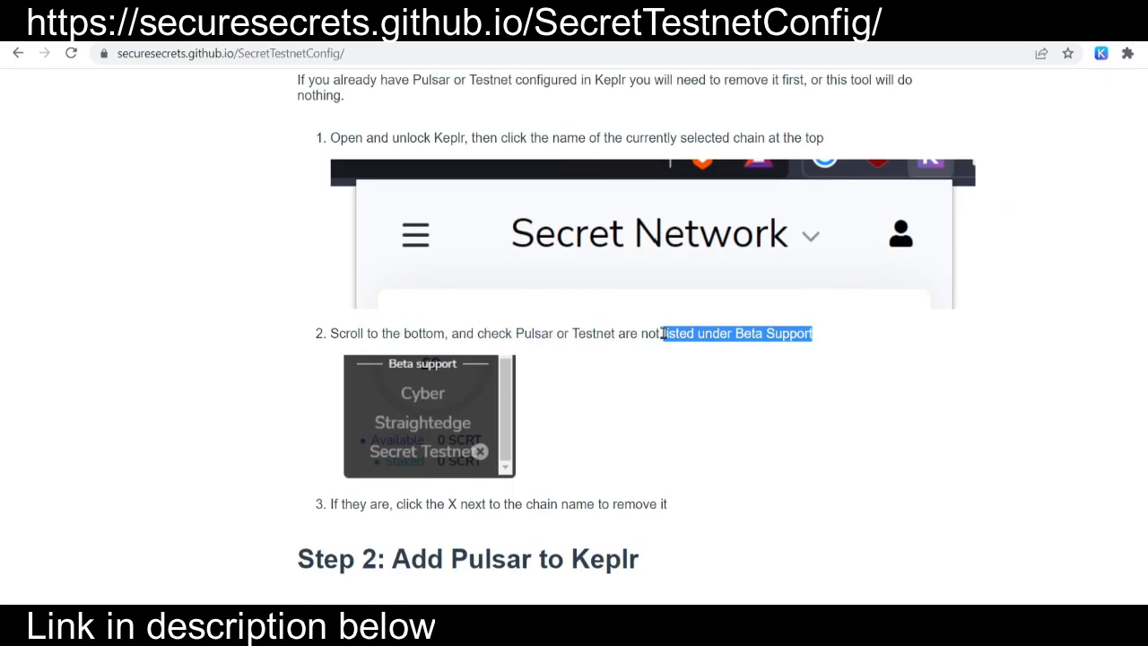
pyautogui.scroll(-3)
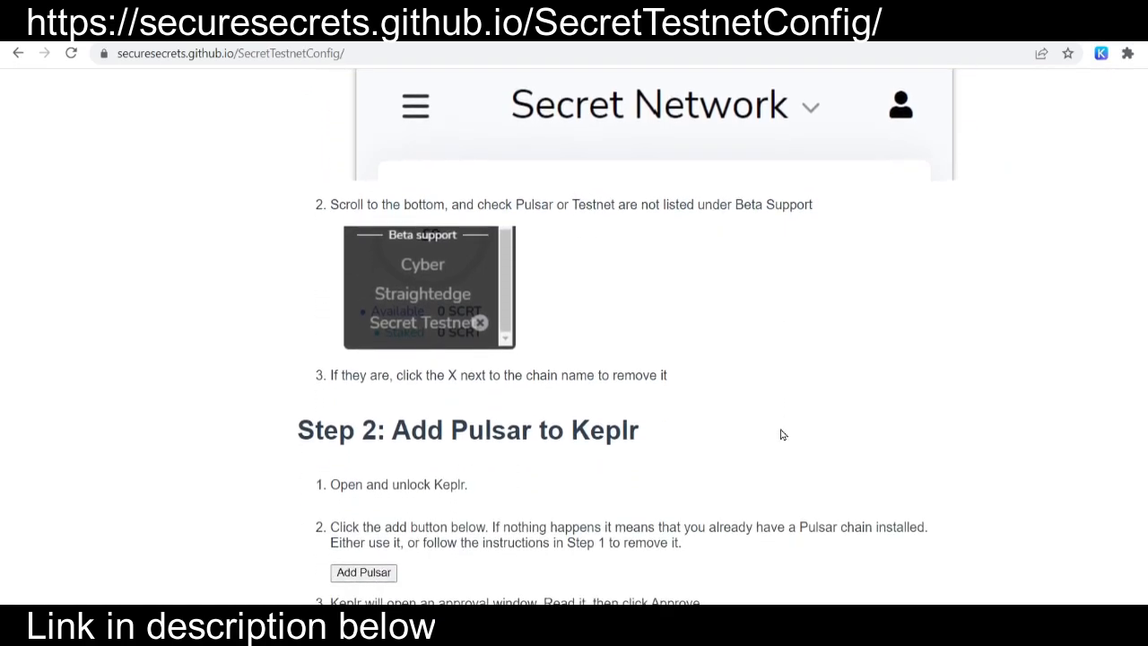
pyautogui.doubleClick(628, 375)
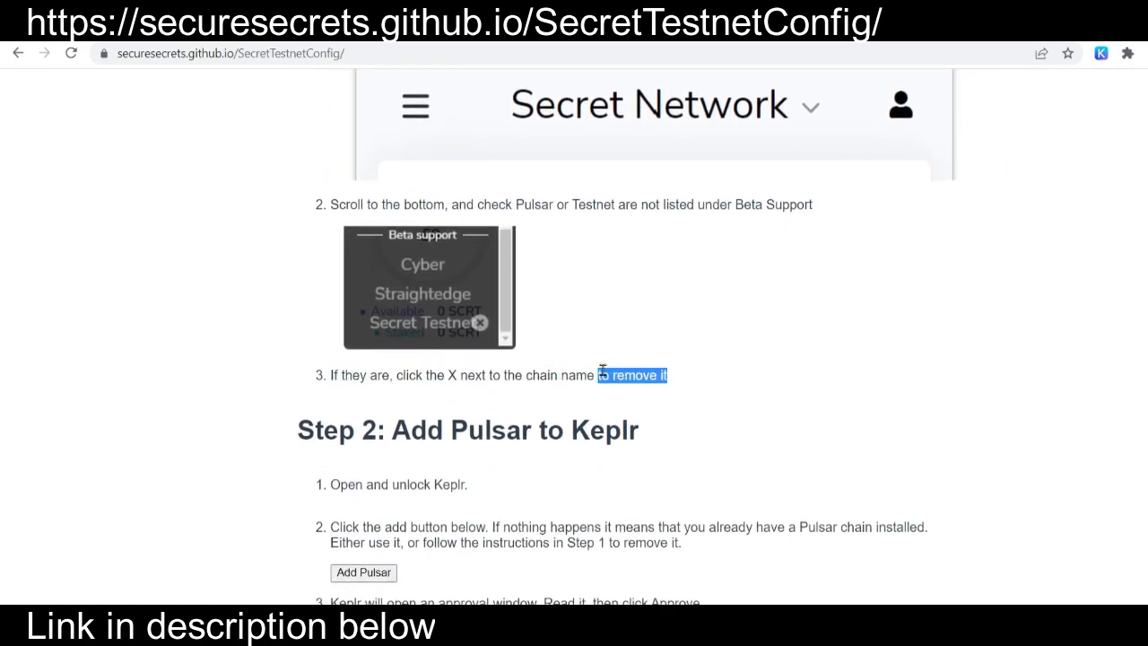
pyautogui.scroll(-3)
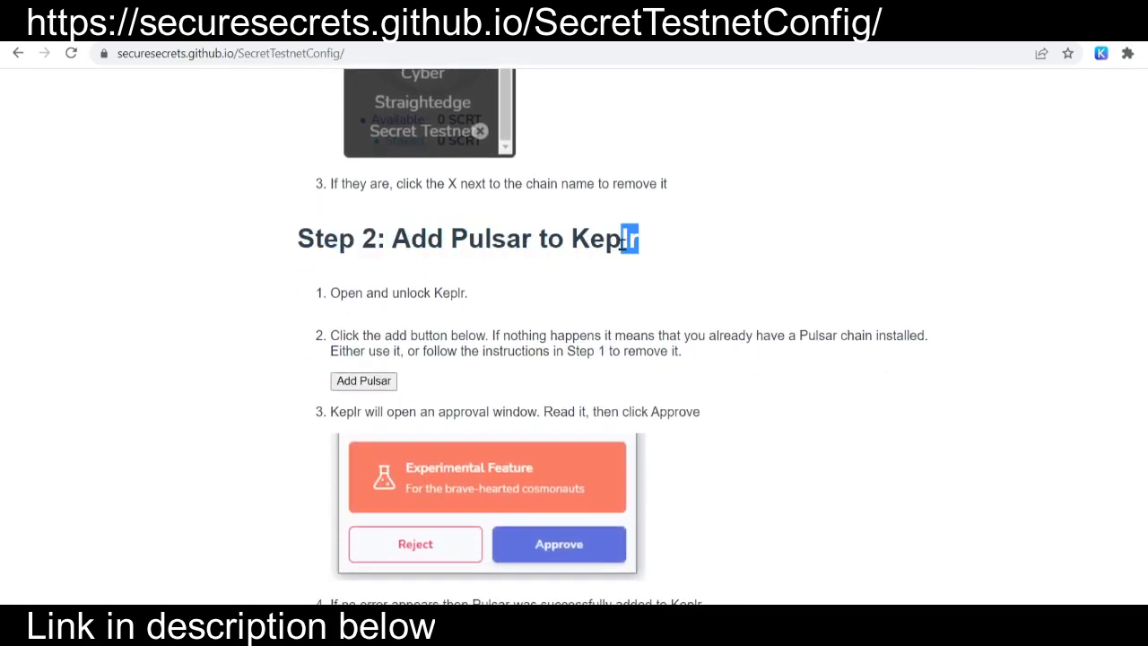
pyautogui.scroll(-3)
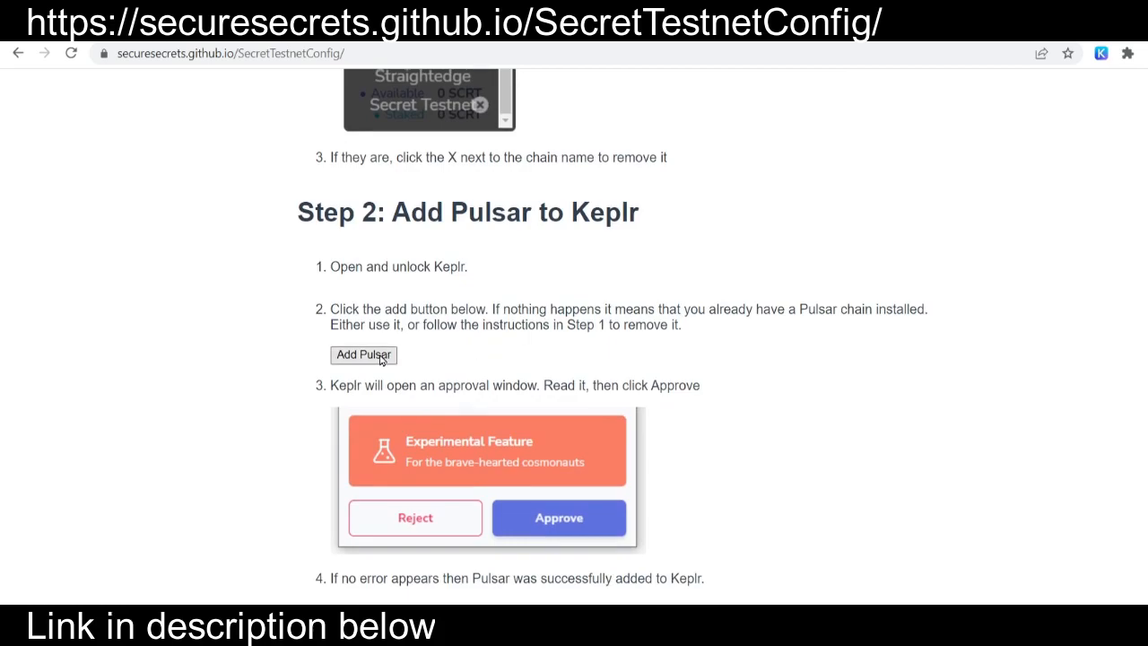
# - Request Add Pulsar from the guide page and approve the SecureSecrets Pulsar chain in Keplr
pyautogui.click(362, 355)
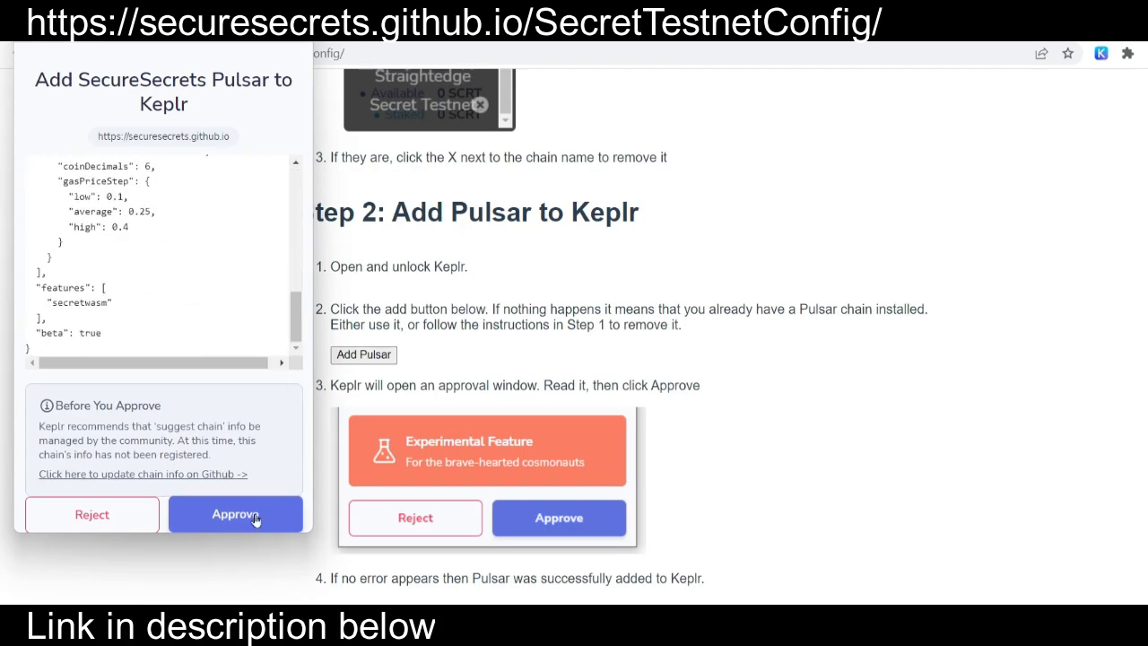
pyautogui.click(235, 513)
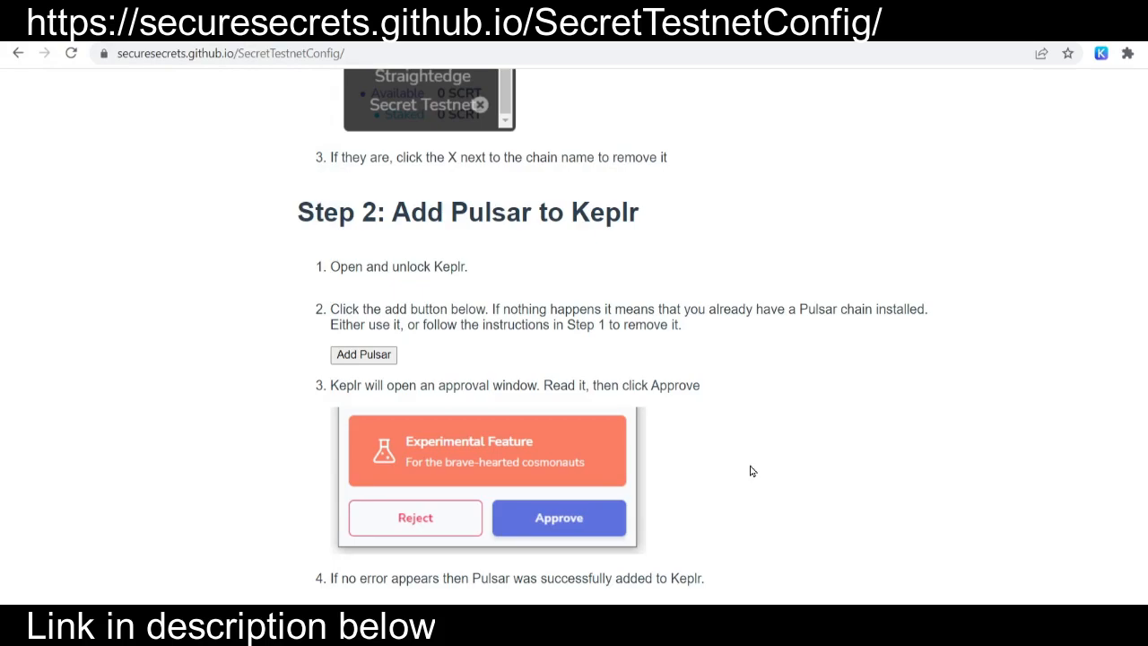
pyautogui.scroll(-3)
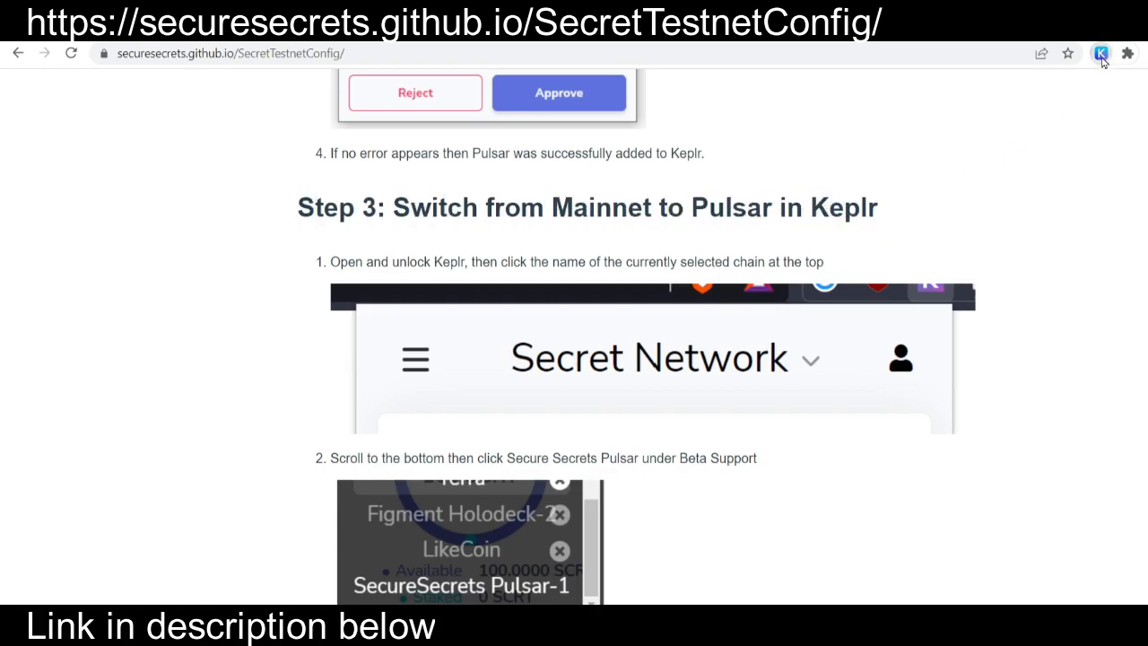
# - Switch Keplr from Secret Network mainnet to the SecureSecrets Pulsar chain under Beta support
pyautogui.click(1101, 53)
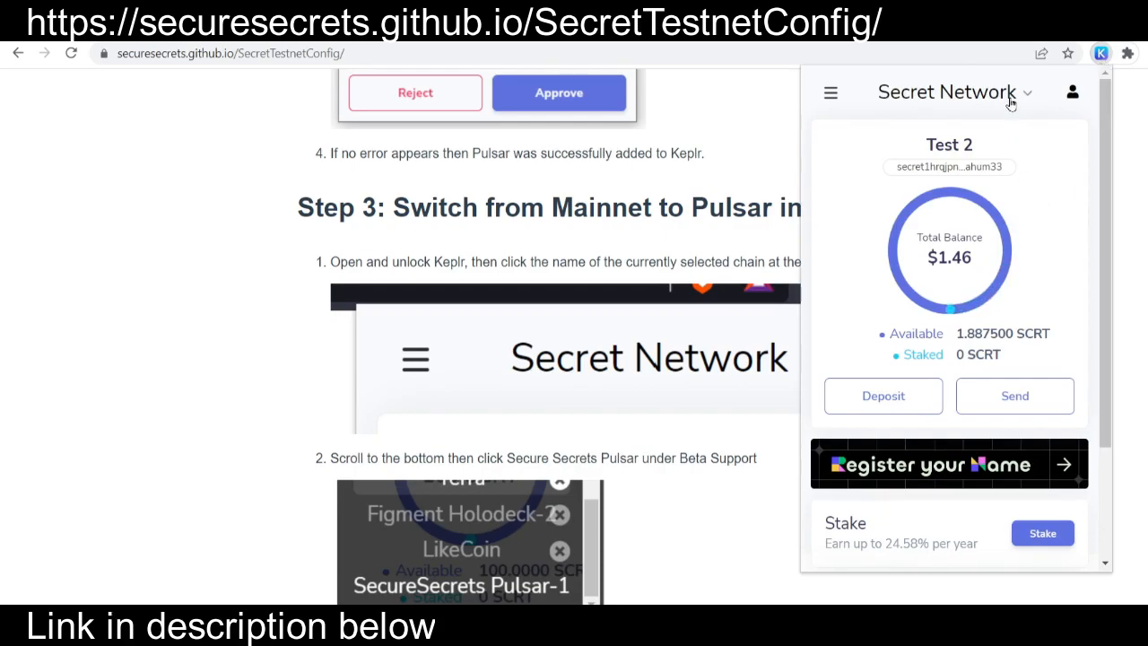
pyautogui.click(947, 91)
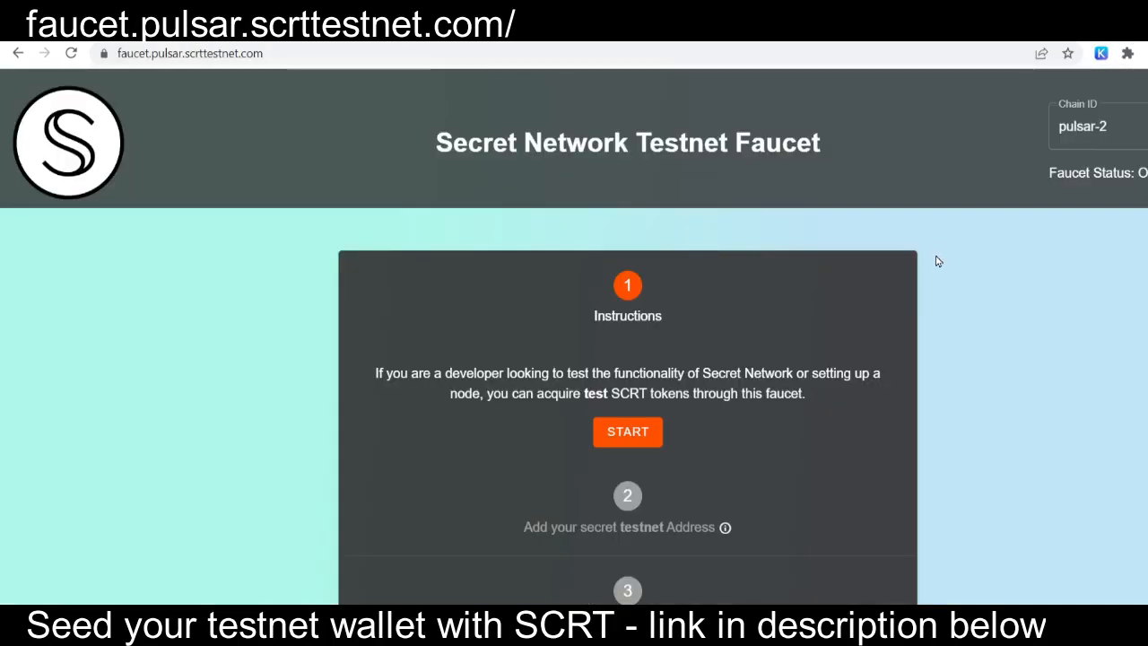
pyautogui.scroll(-3)
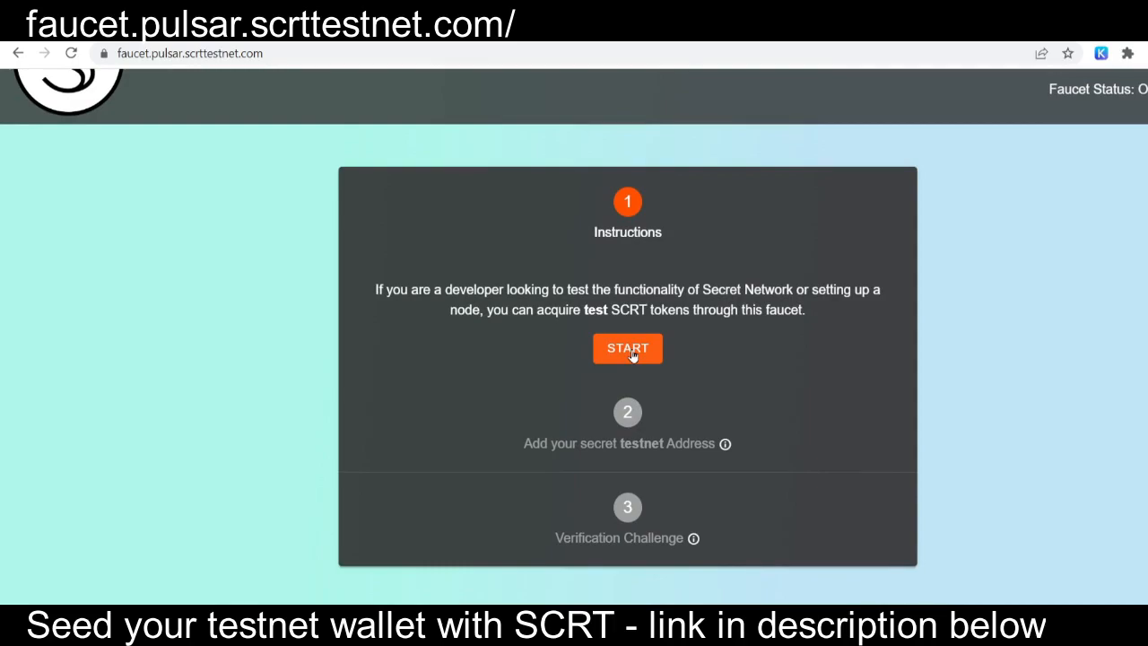
pyautogui.click(628, 348)
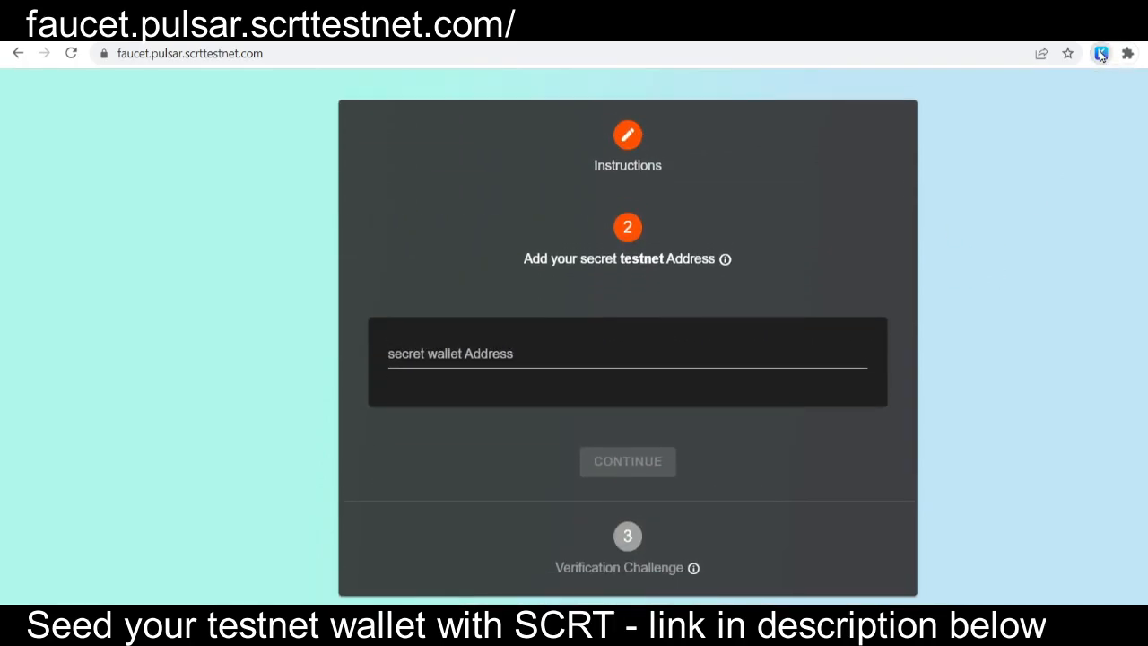
pyautogui.click(1099, 54)
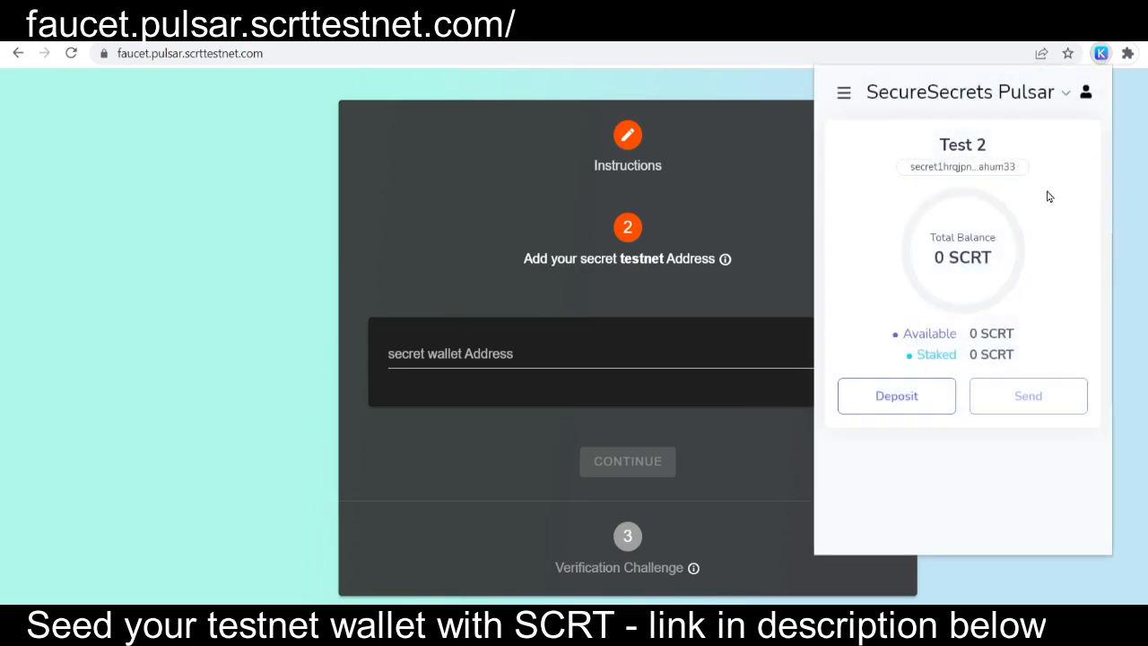
pyautogui.click(961, 167)
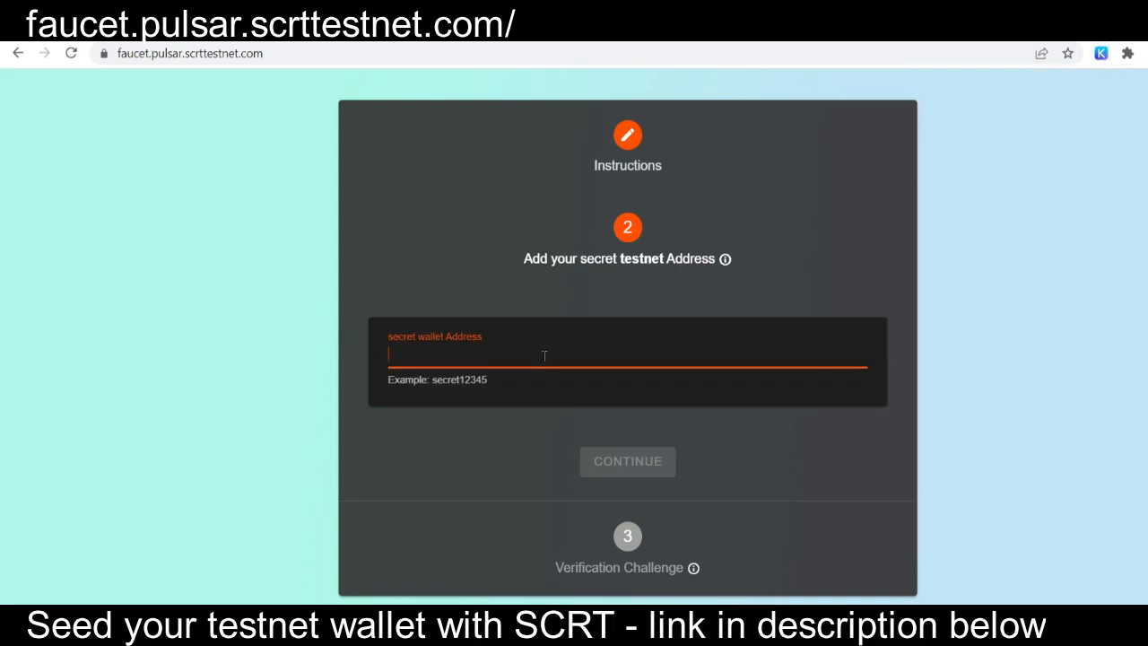
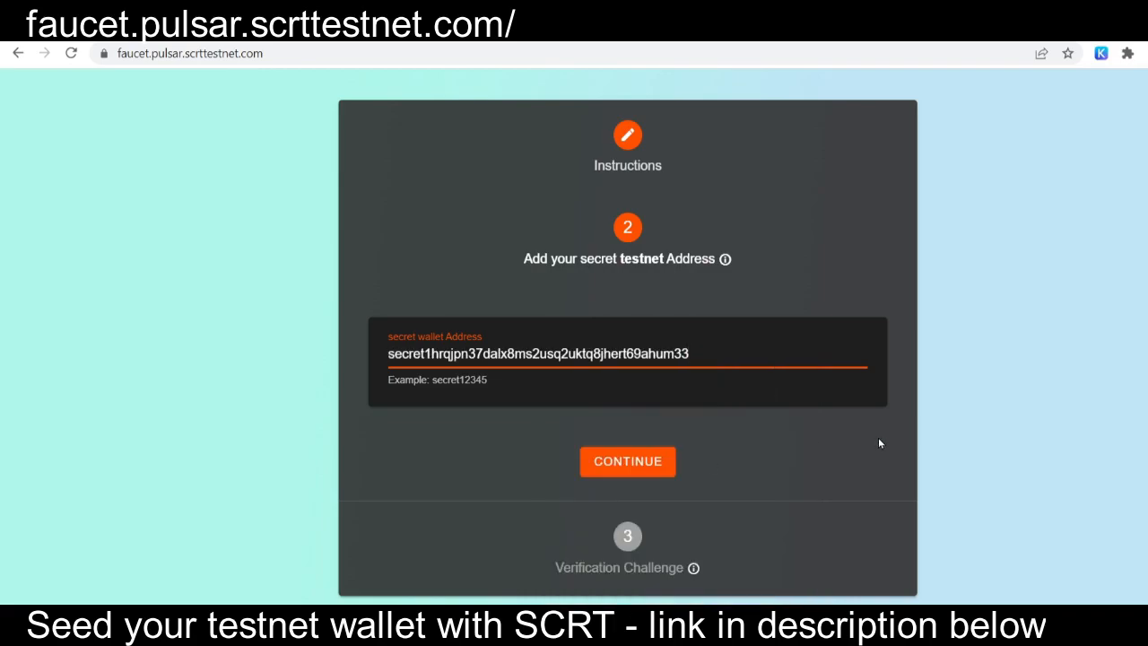
# - Pass the reCAPTCHA 'I'm not a robot' check and submit the testnet SCRT token request
pyautogui.click(628, 461)
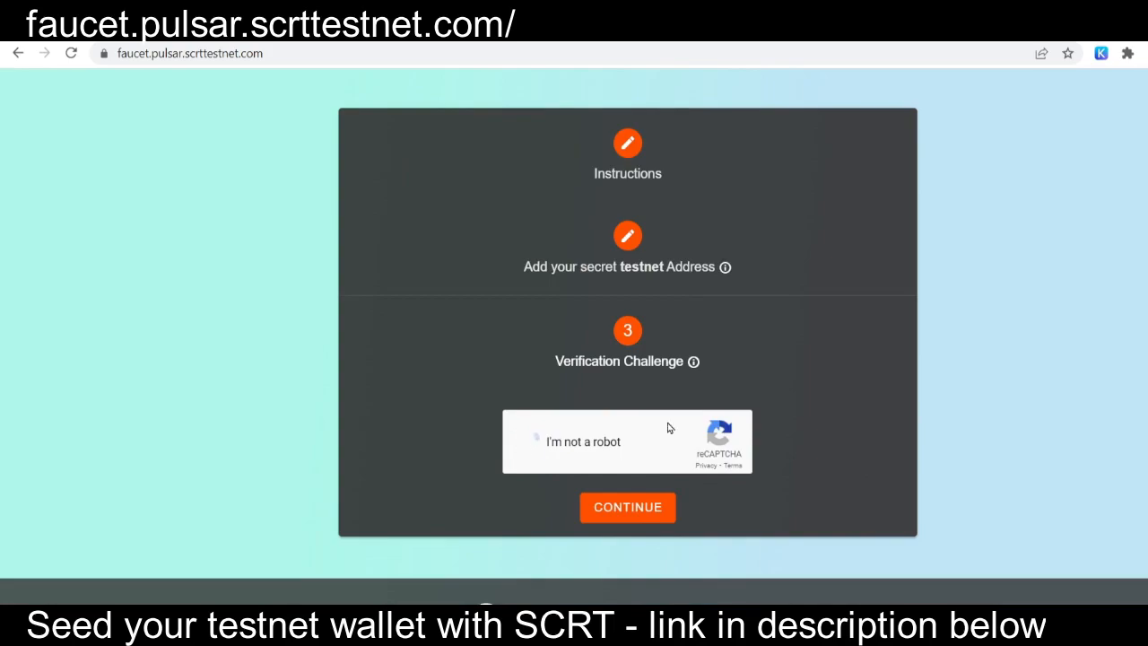
pyautogui.click(529, 441)
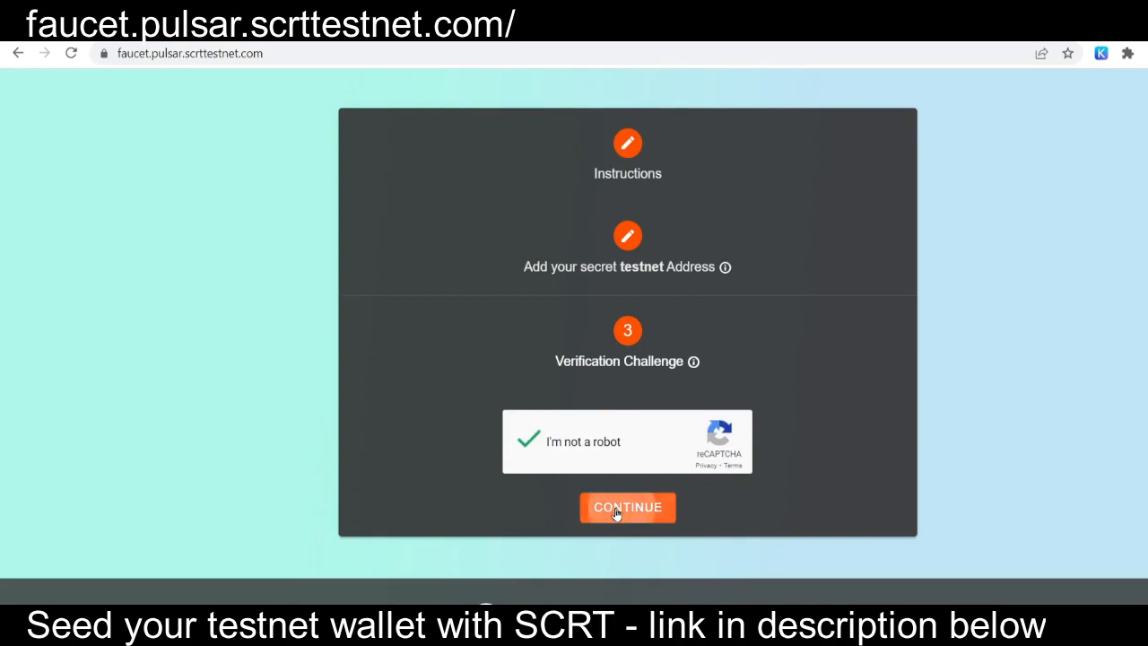
pyautogui.click(627, 506)
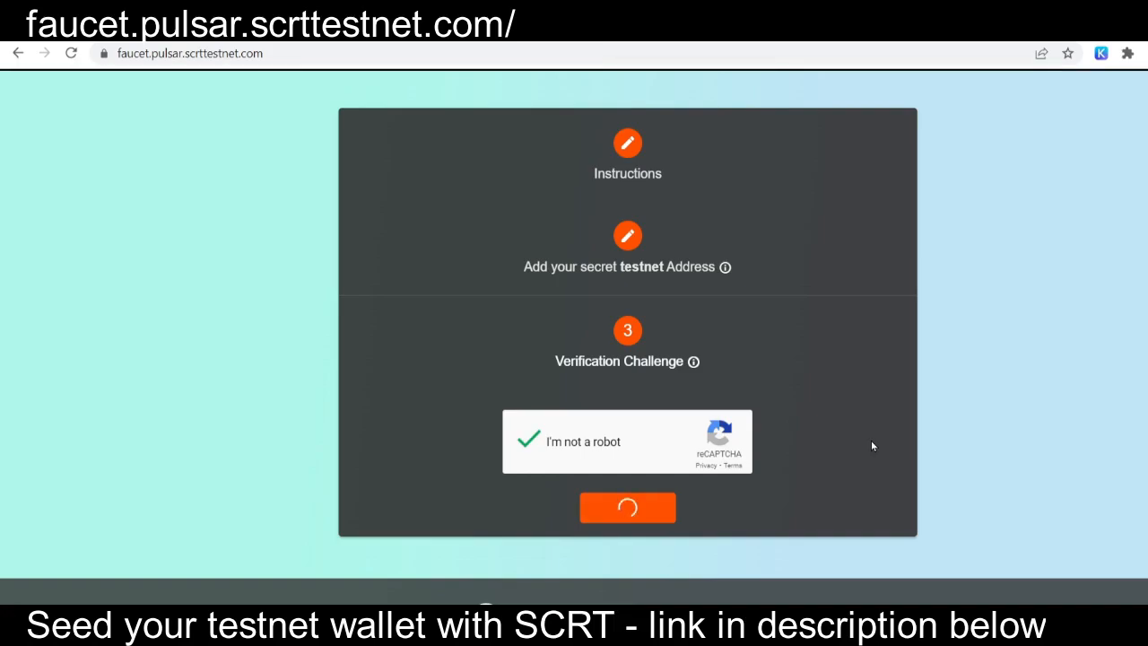
pyautogui.click(628, 506)
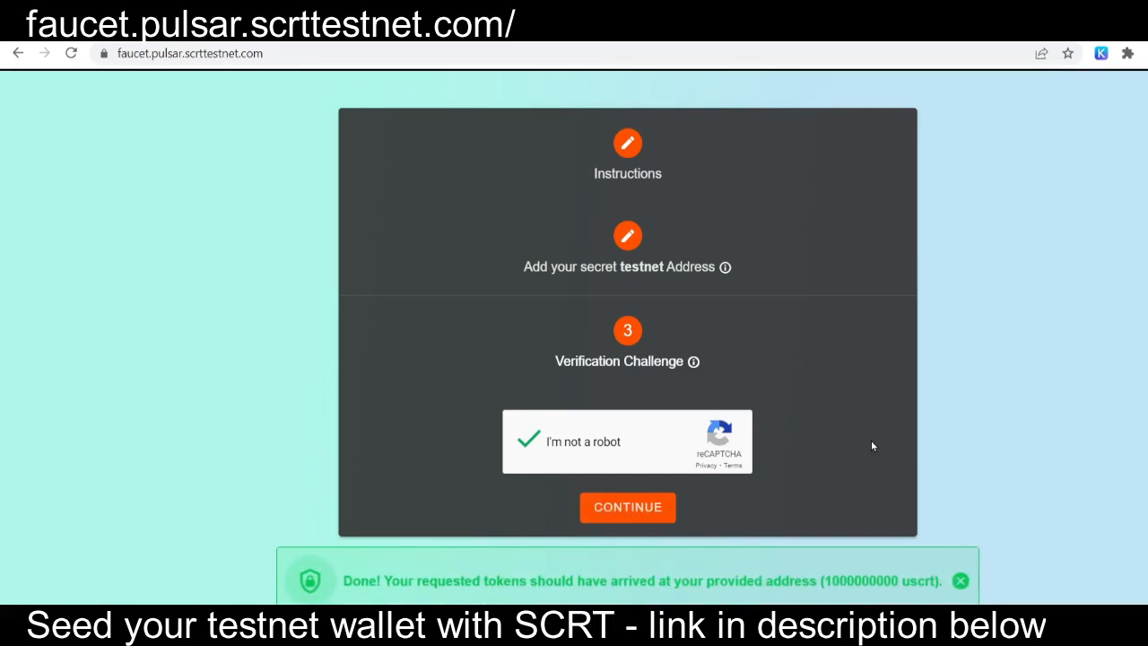
pyautogui.moveTo(907, 577)
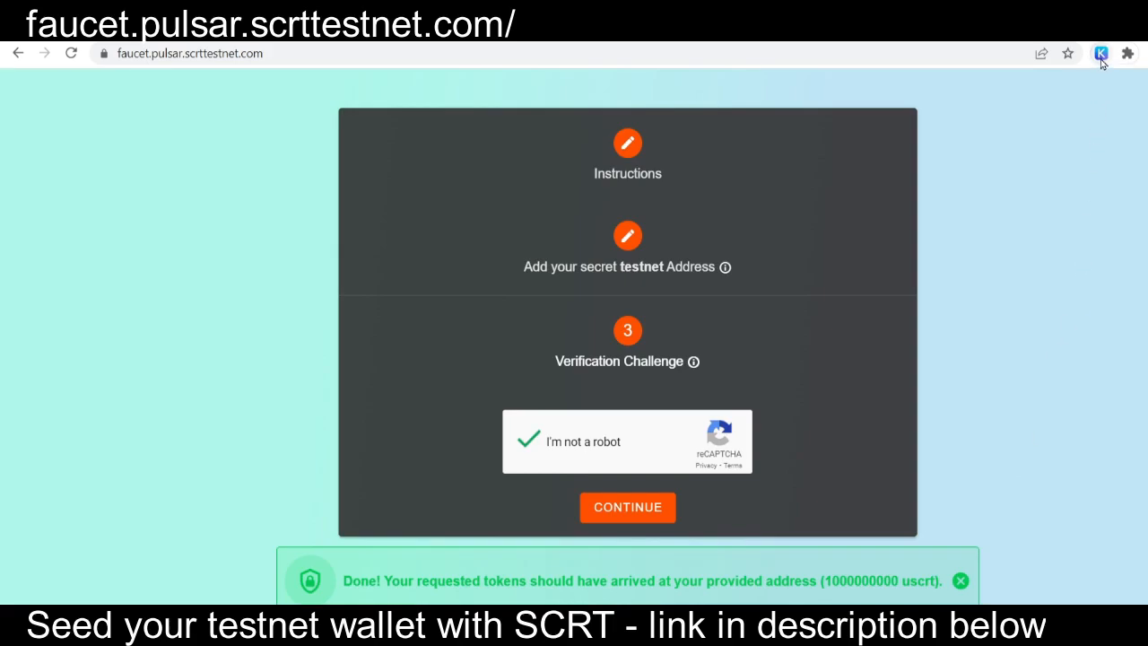
pyautogui.click(1101, 54)
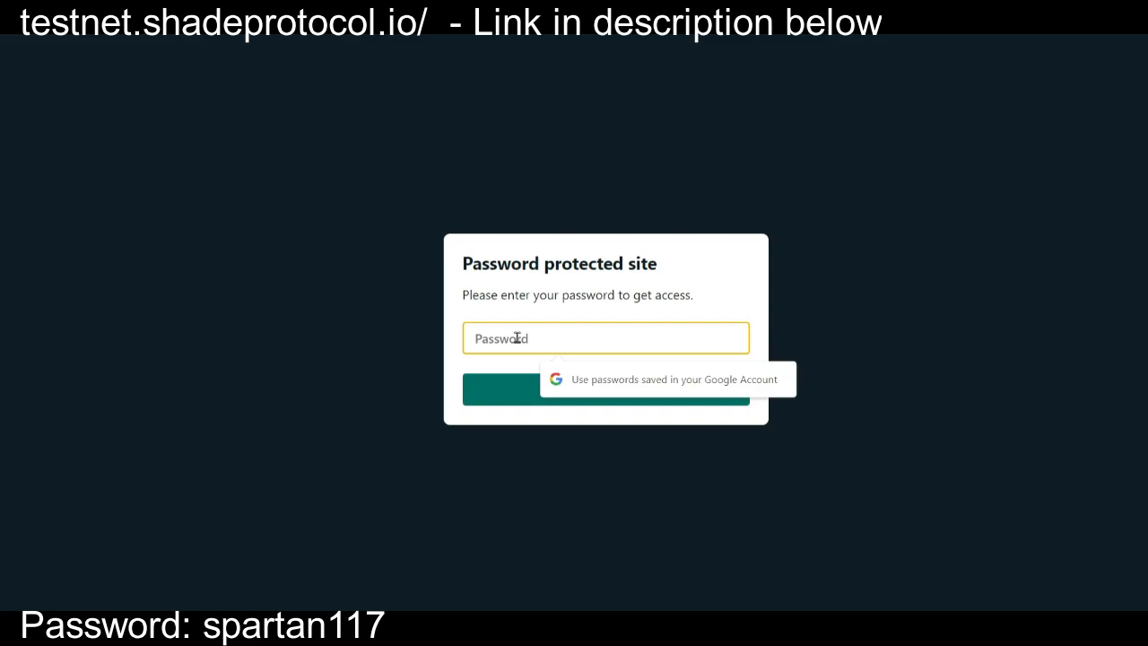
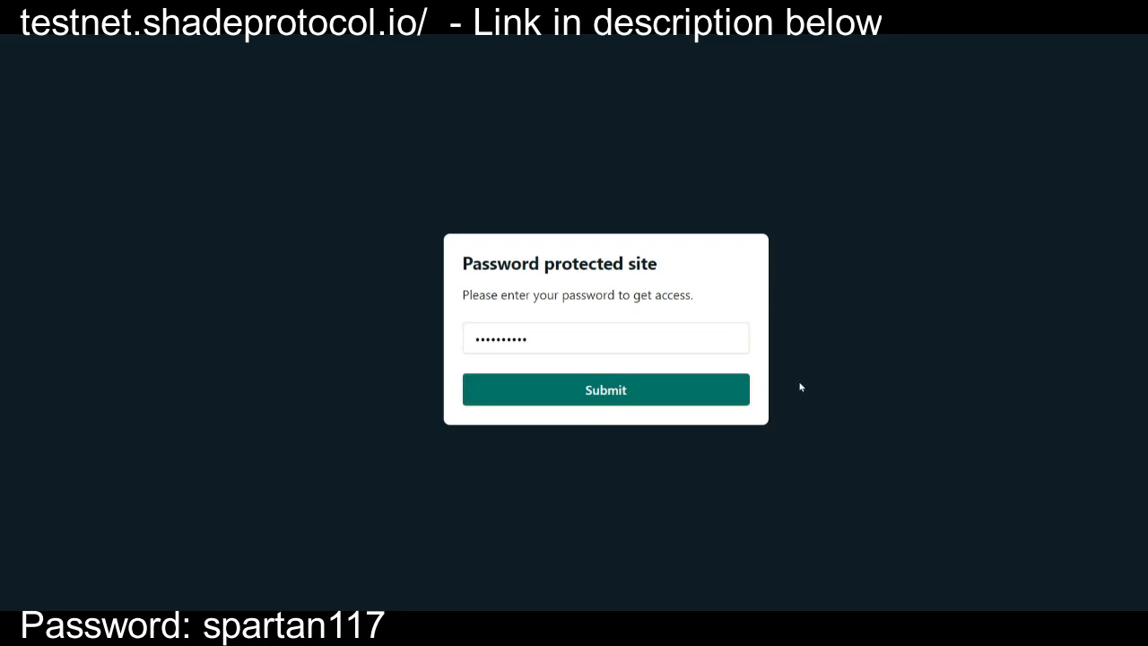
pyautogui.click(606, 389)
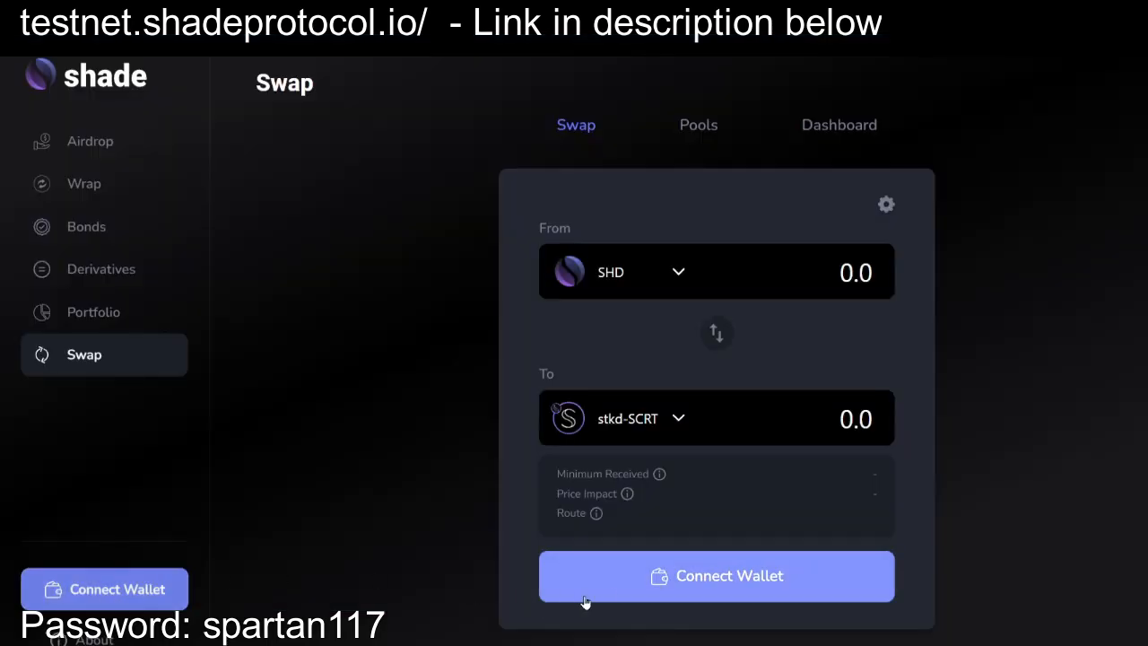
# - Connect Keplr showing 52.179 SCRT, check the Pools list and return to the Swap form
pyautogui.click(715, 576)
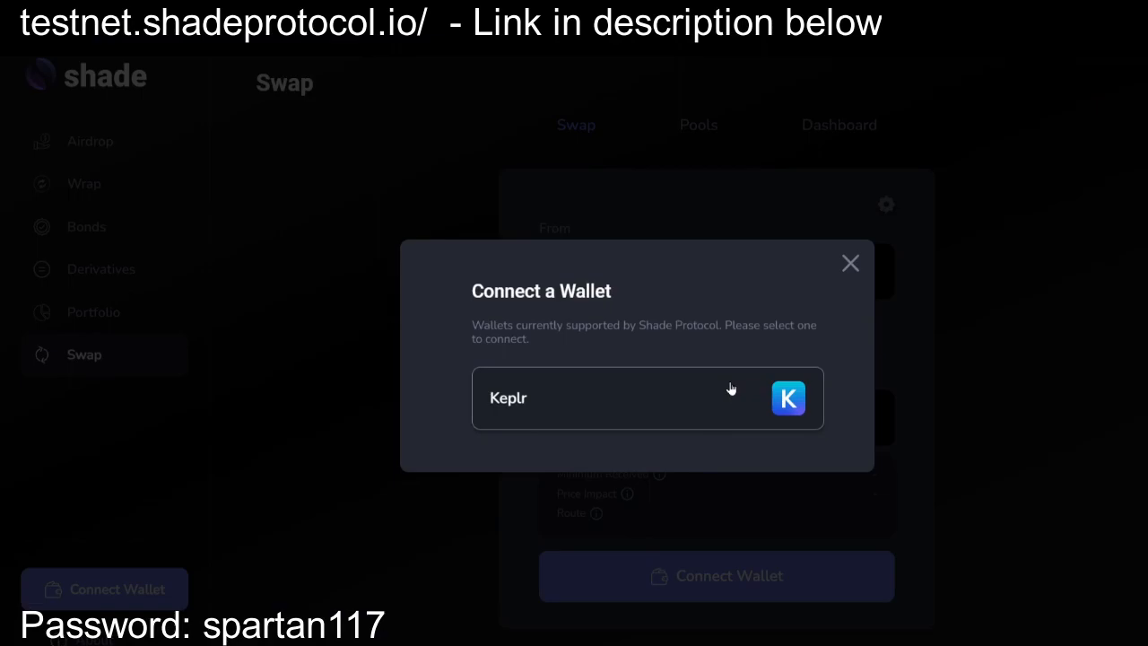
pyautogui.click(645, 398)
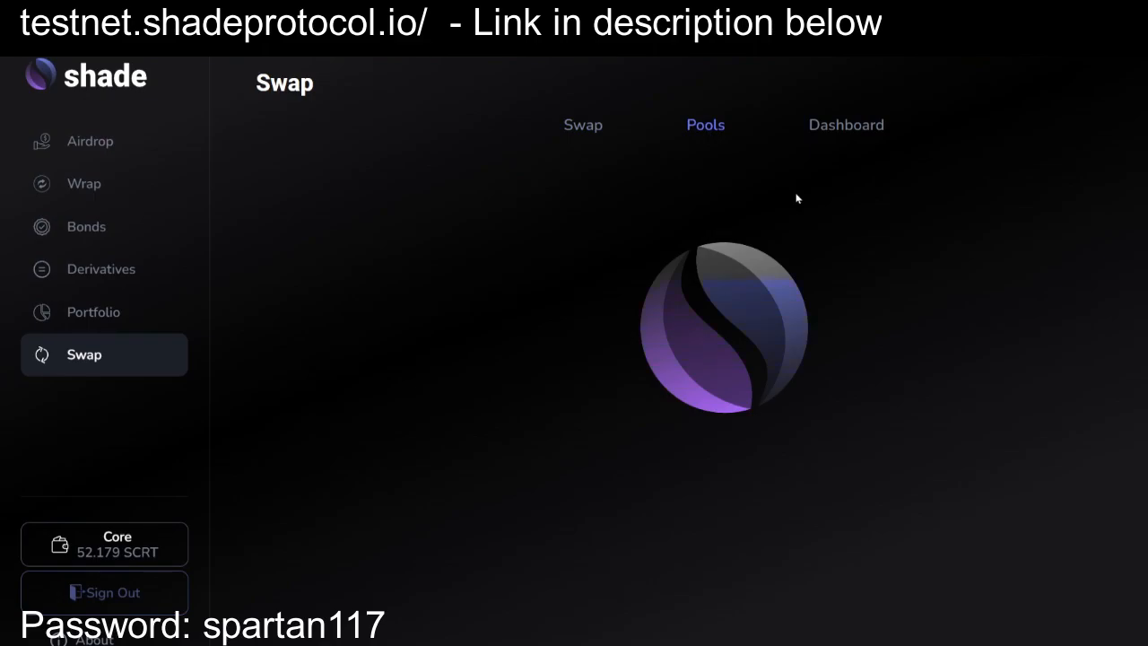
pyautogui.click(704, 126)
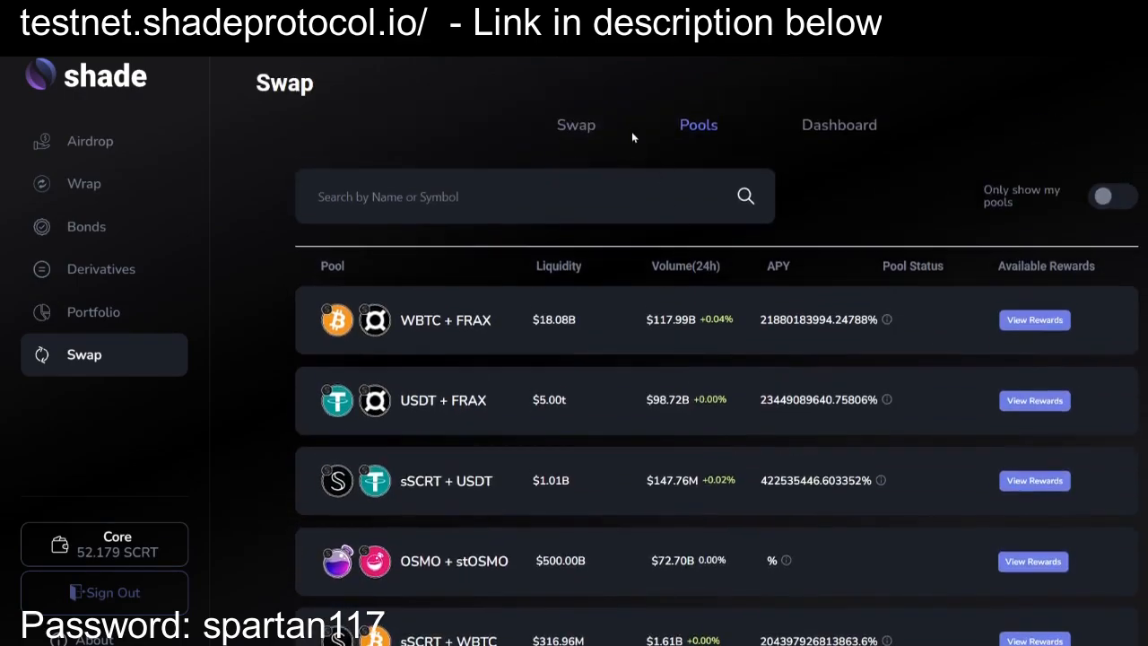
pyautogui.click(576, 125)
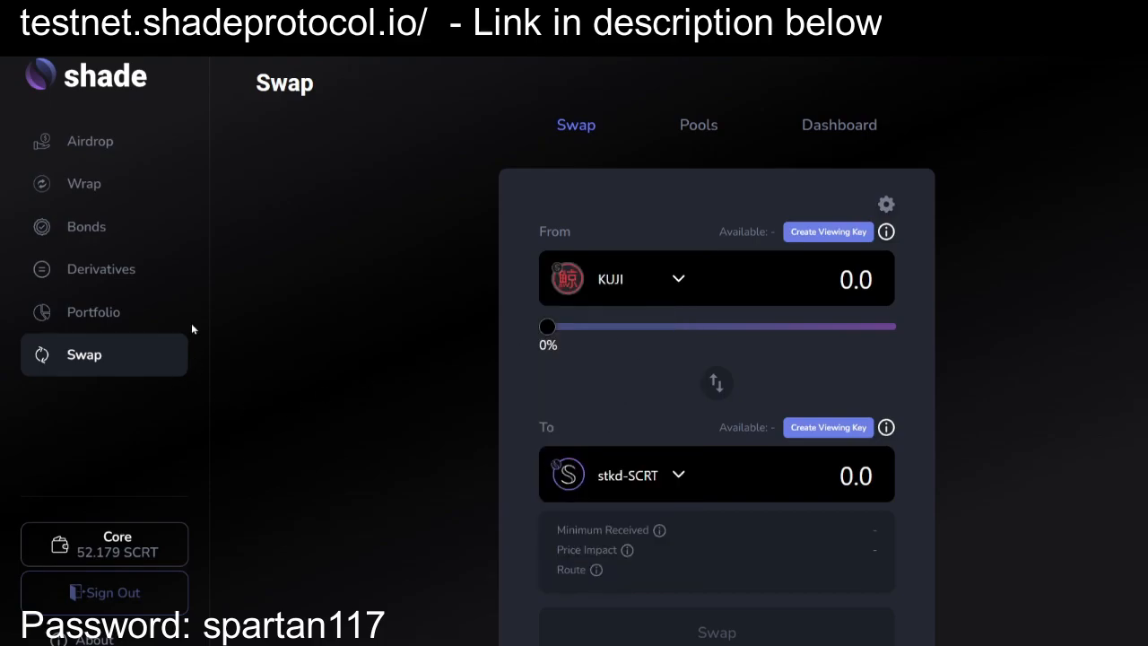
pyautogui.moveTo(83, 182)
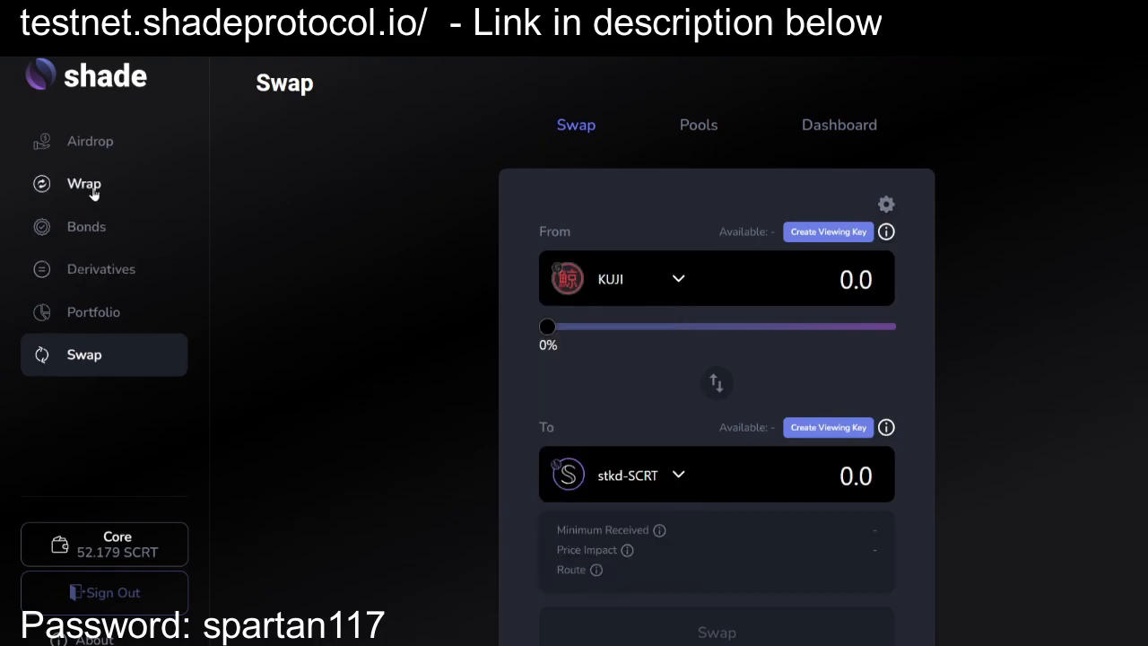
# - Wrap 20 SCRT into sSCRT with Keplr approval, leaving about 32.164 SCRT, and dismiss the Success toast
pyautogui.click(82, 183)
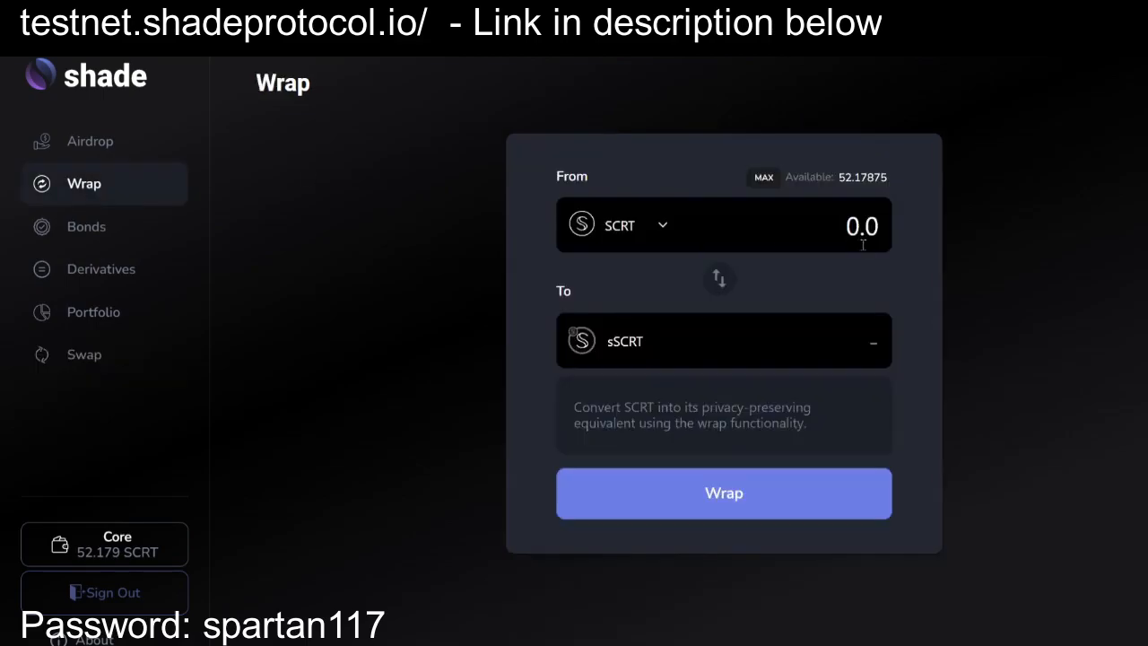
pyautogui.write('20')
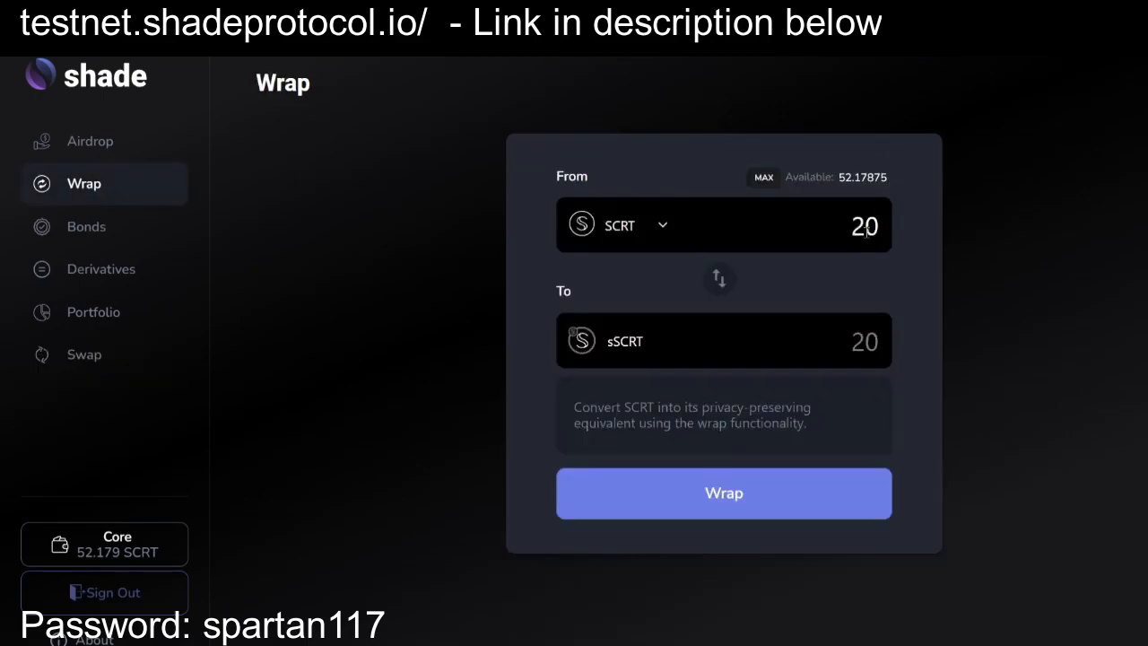
pyautogui.click(724, 491)
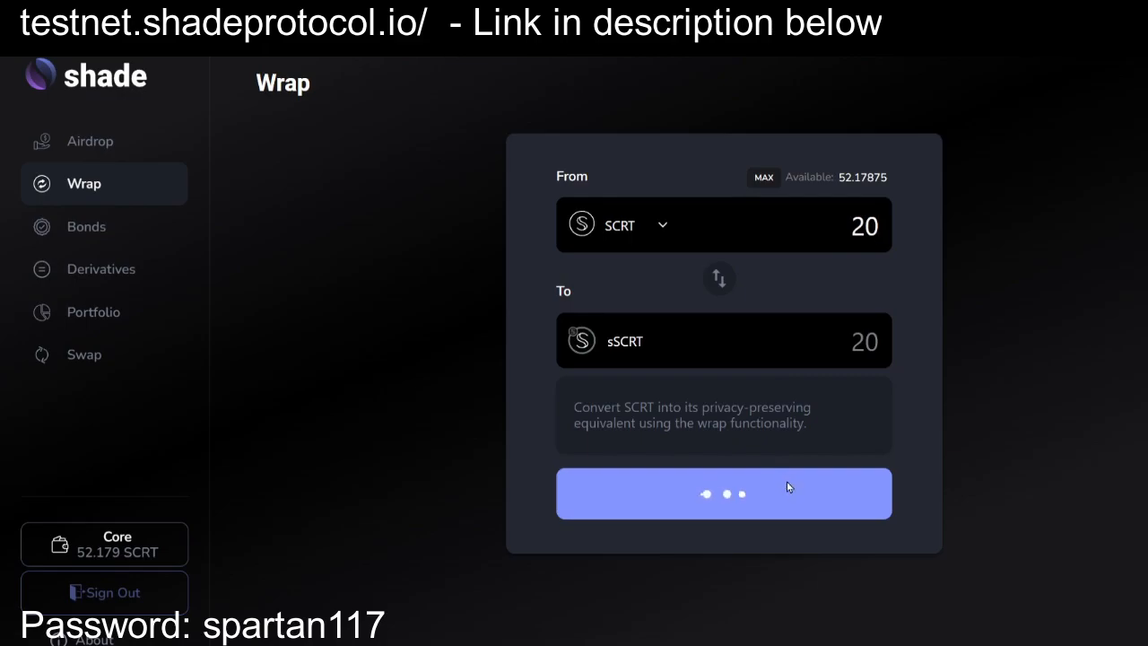
pyautogui.click(723, 492)
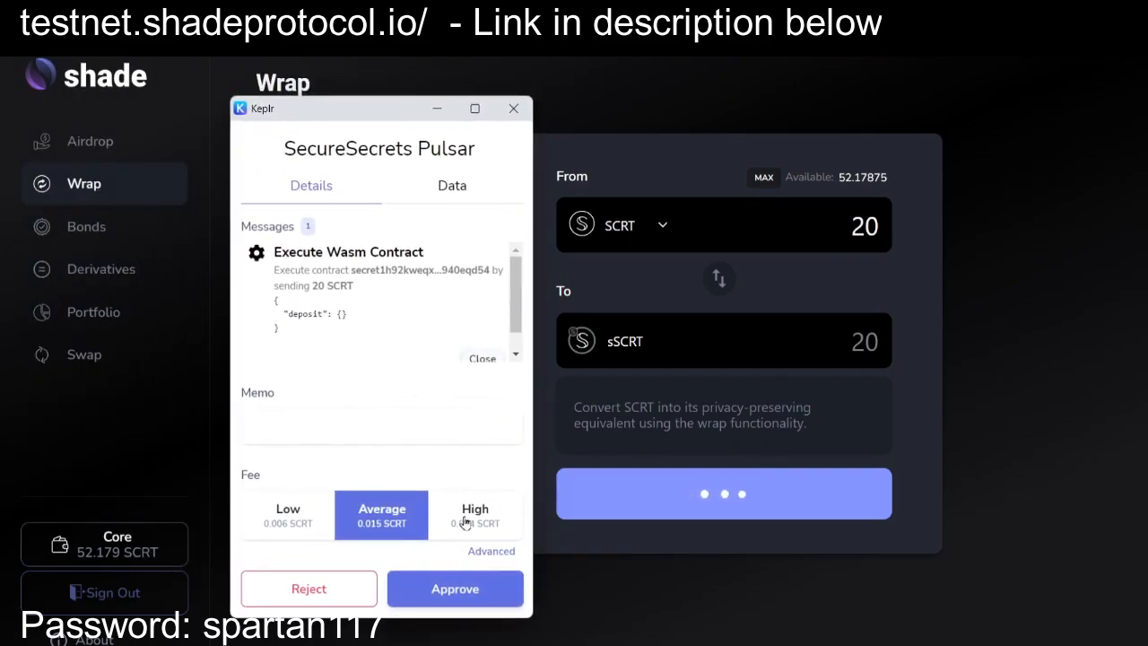
pyautogui.click(455, 588)
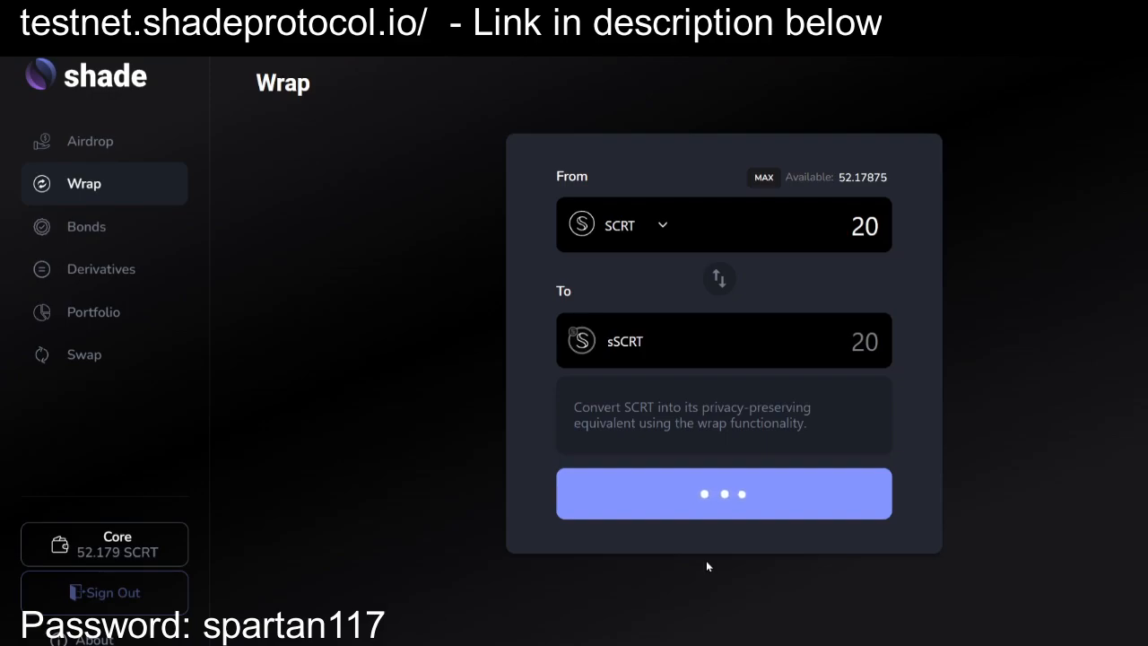
pyautogui.click(722, 491)
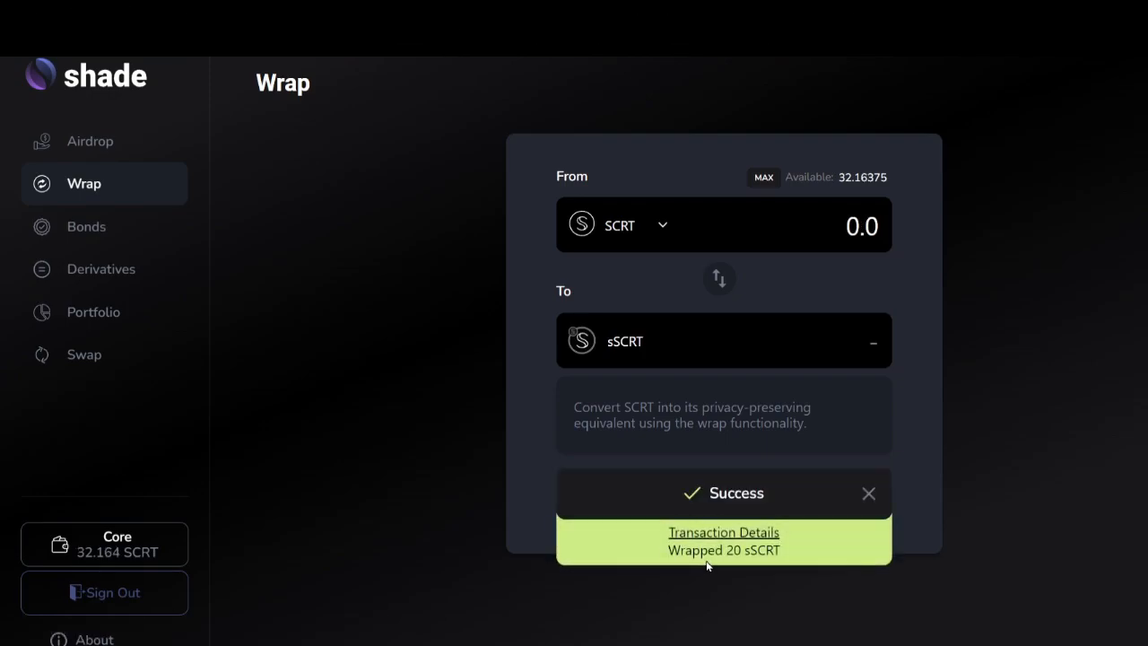
pyautogui.click(868, 493)
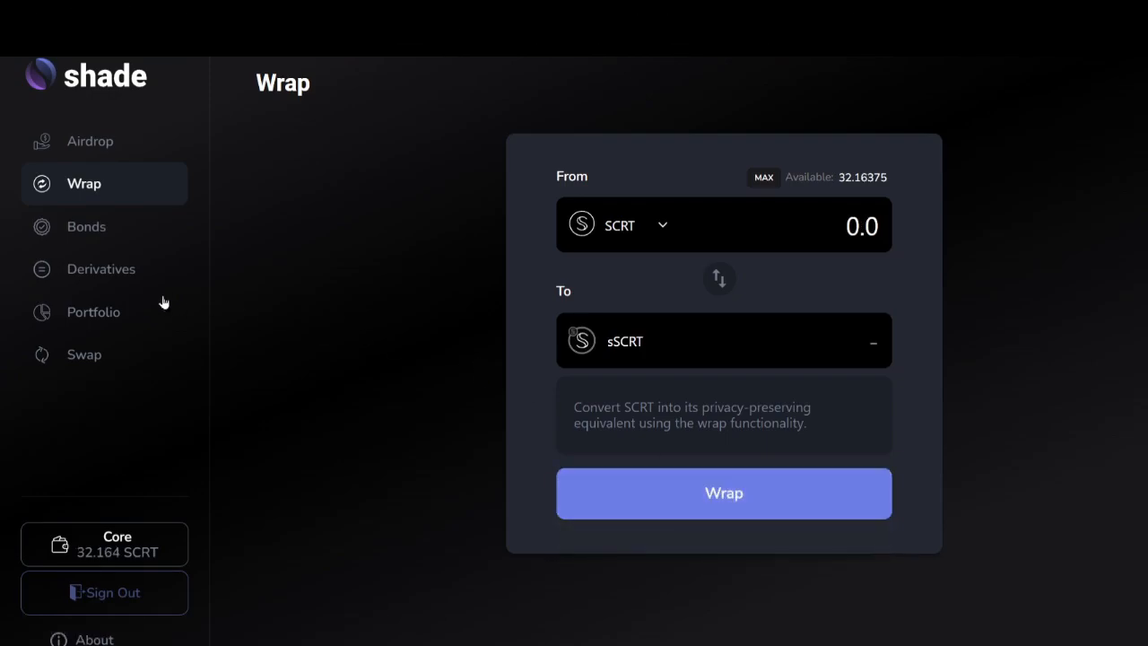
# - Choose sSCRT as the From token and approve its viewing key, showing 219.804894 available
pyautogui.click(84, 355)
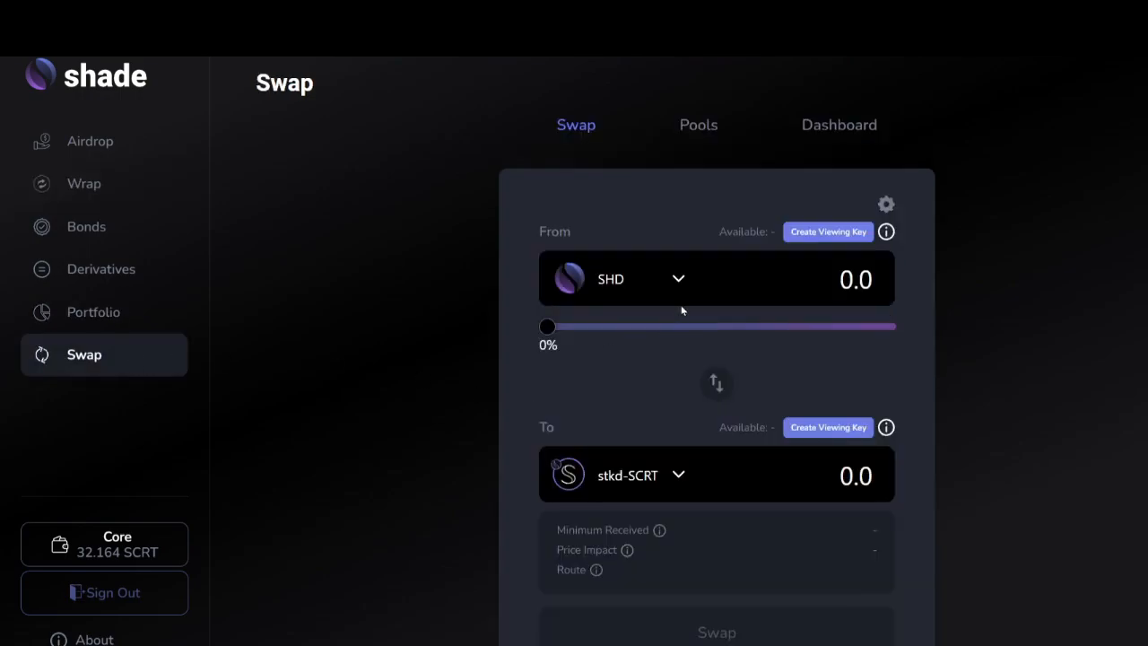
pyautogui.click(678, 280)
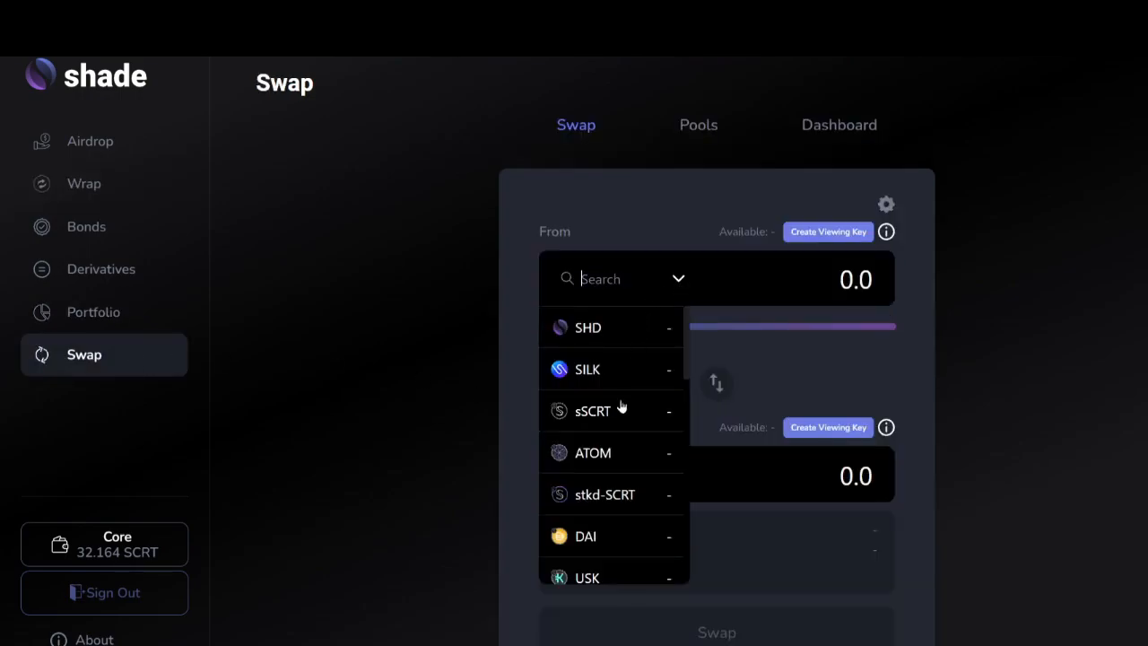
pyautogui.click(591, 410)
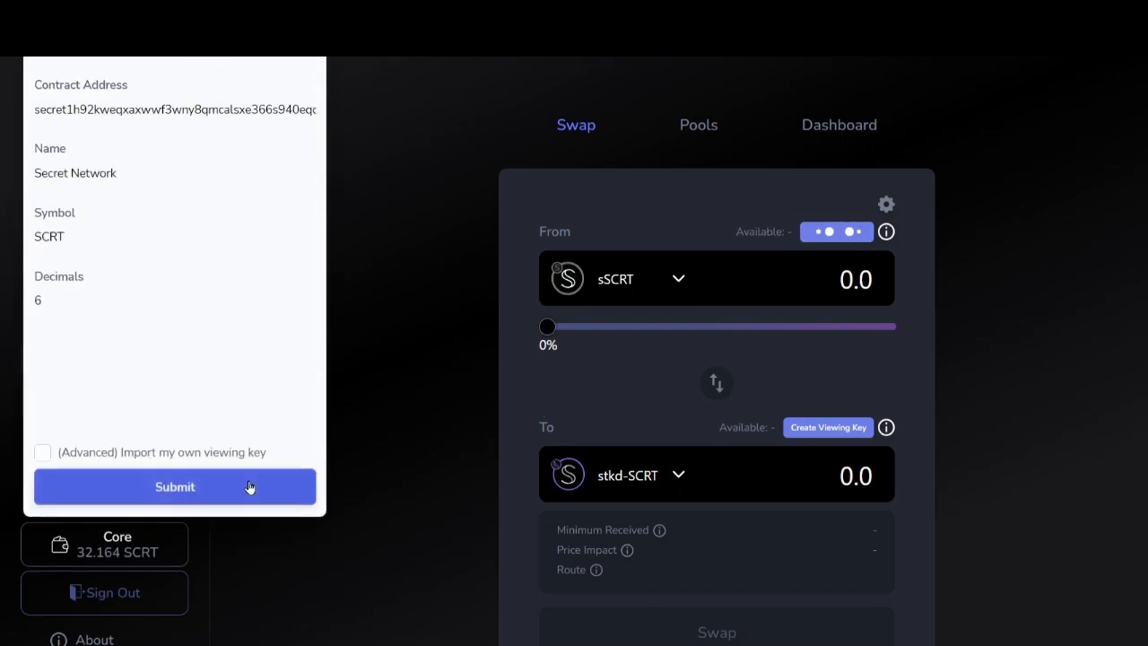
pyautogui.click(175, 486)
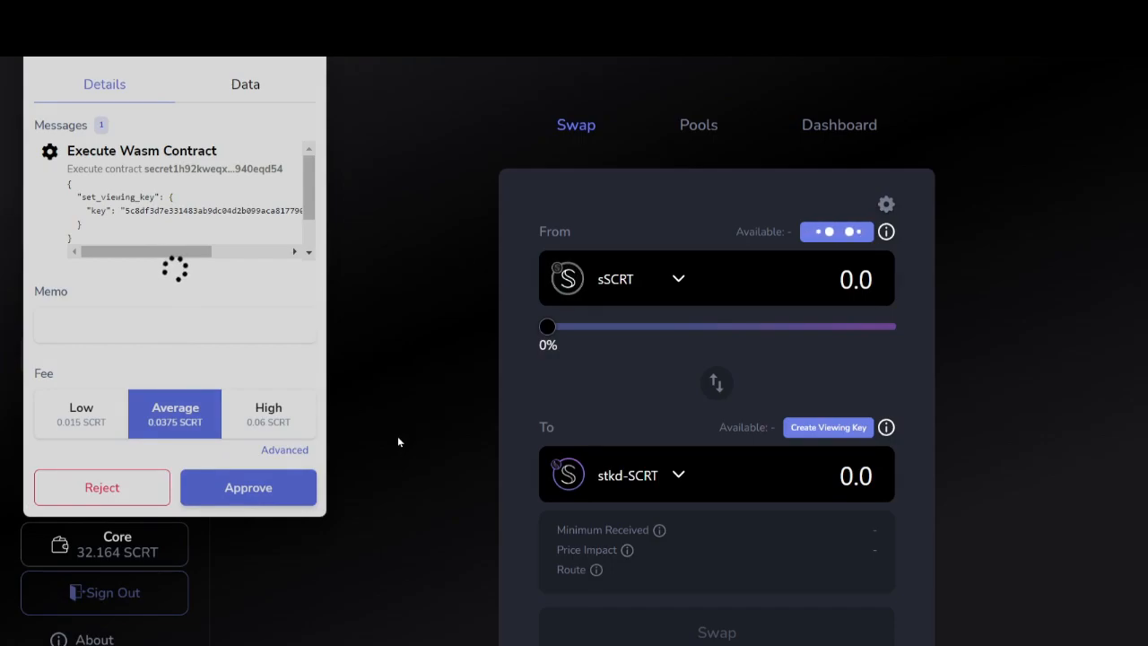
pyautogui.click(248, 488)
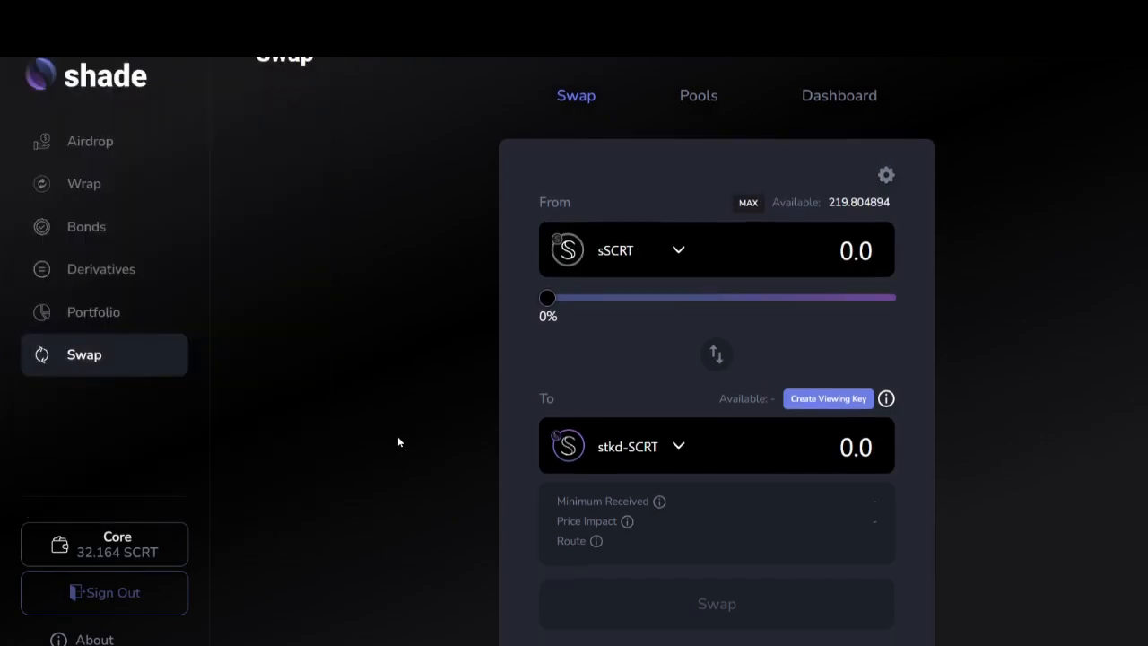
# - Test an amount of 100 sSCRT, then drag the slider back to zero
pyautogui.write('100')
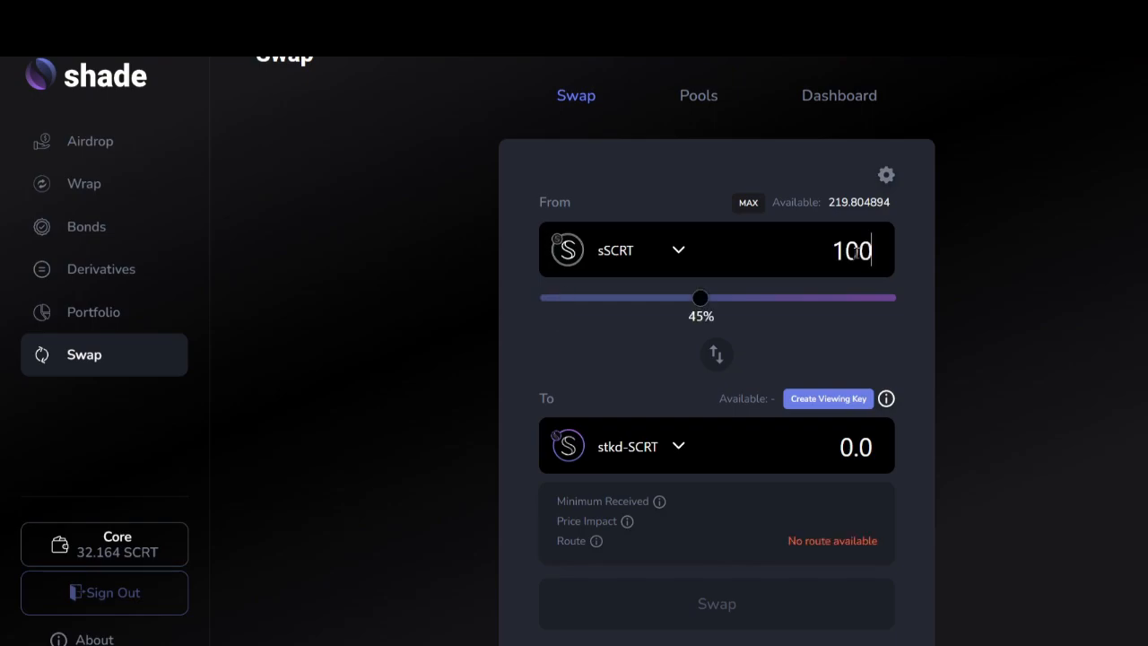
pyautogui.moveTo(699, 298); pyautogui.dragTo(547, 297)
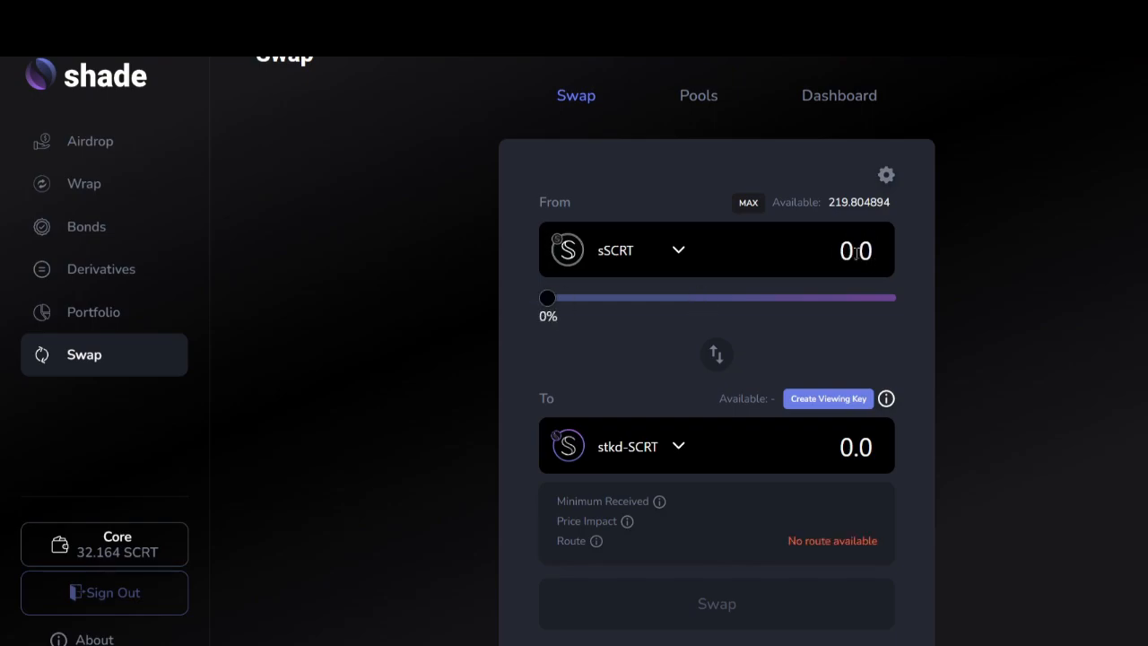
pyautogui.scroll(3)
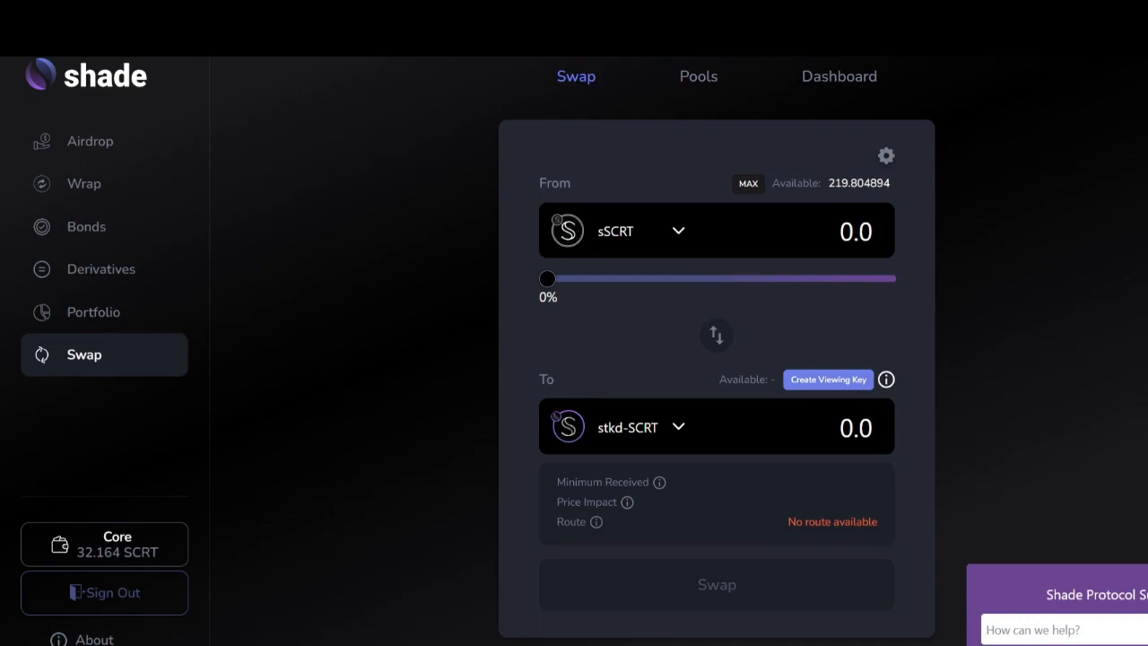
# - Search the help widget for 'bug' and bring up the empty Report a bug form
pyautogui.write('bug')
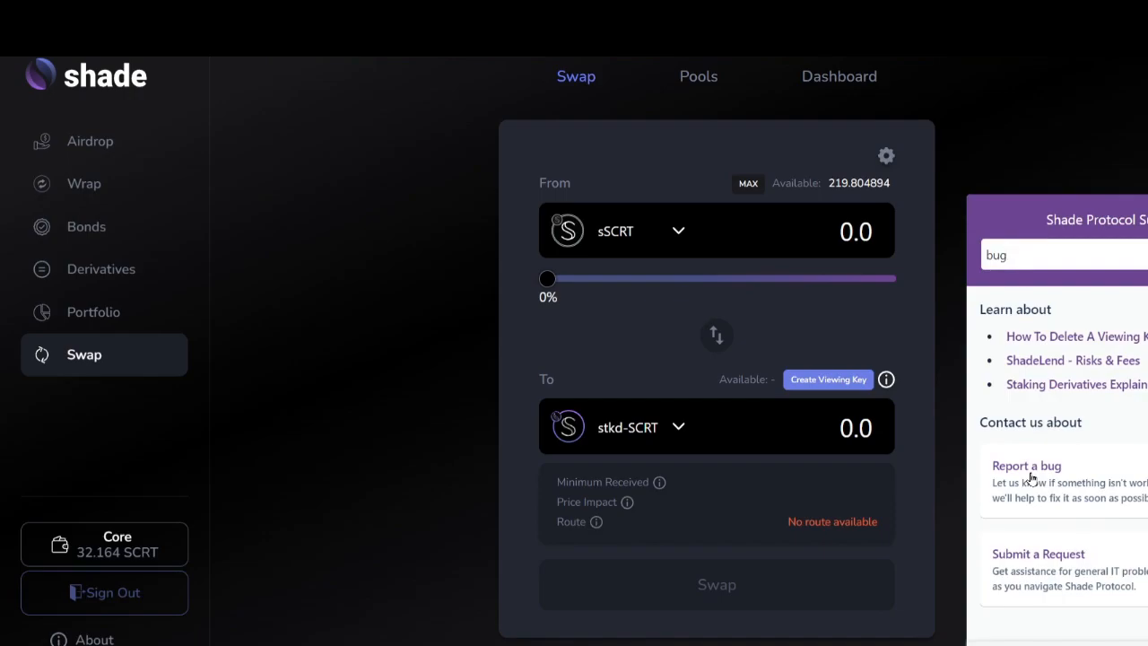
pyautogui.click(1026, 467)
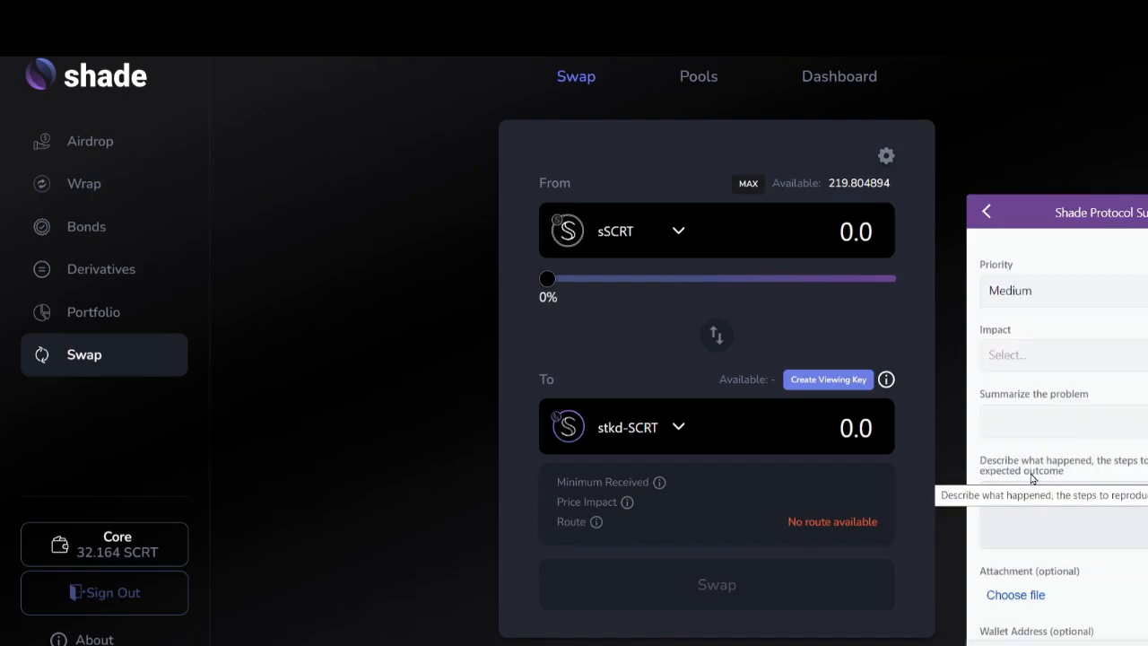
pyautogui.scroll(-3)
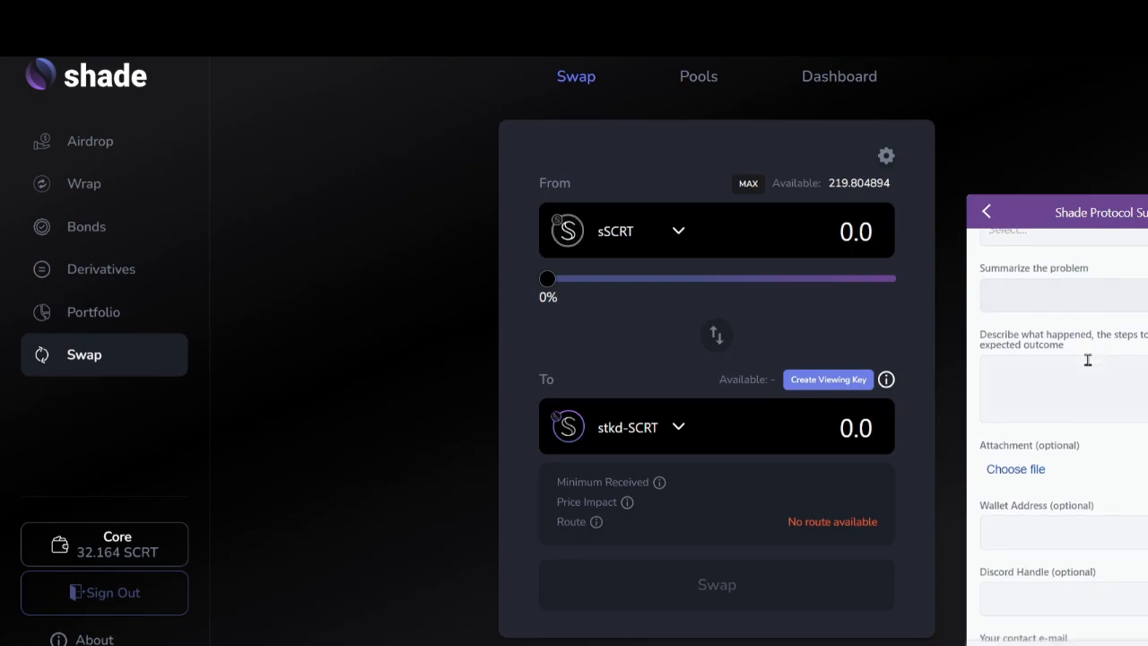